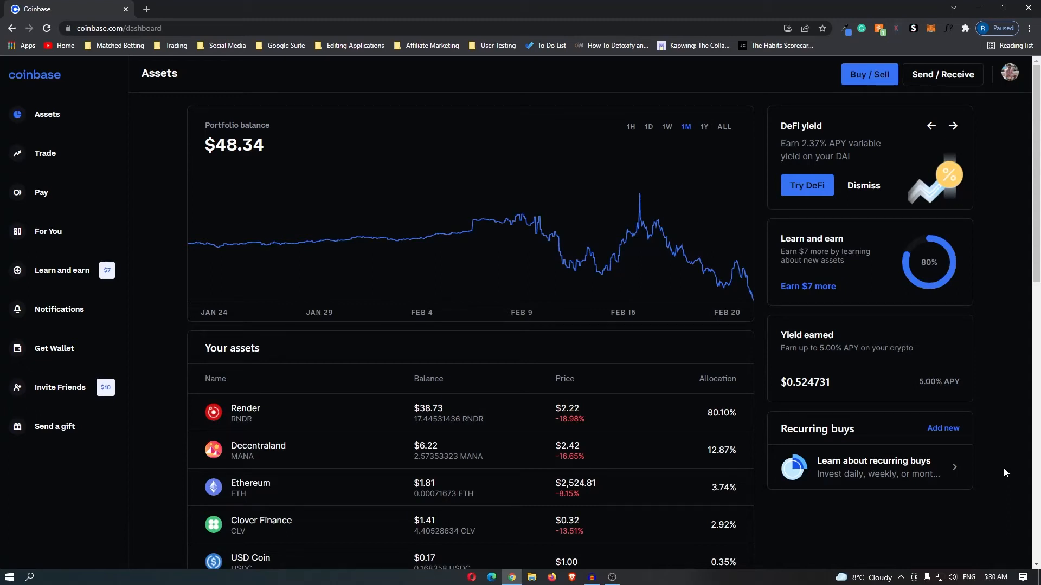
mouse_move(563, 239)
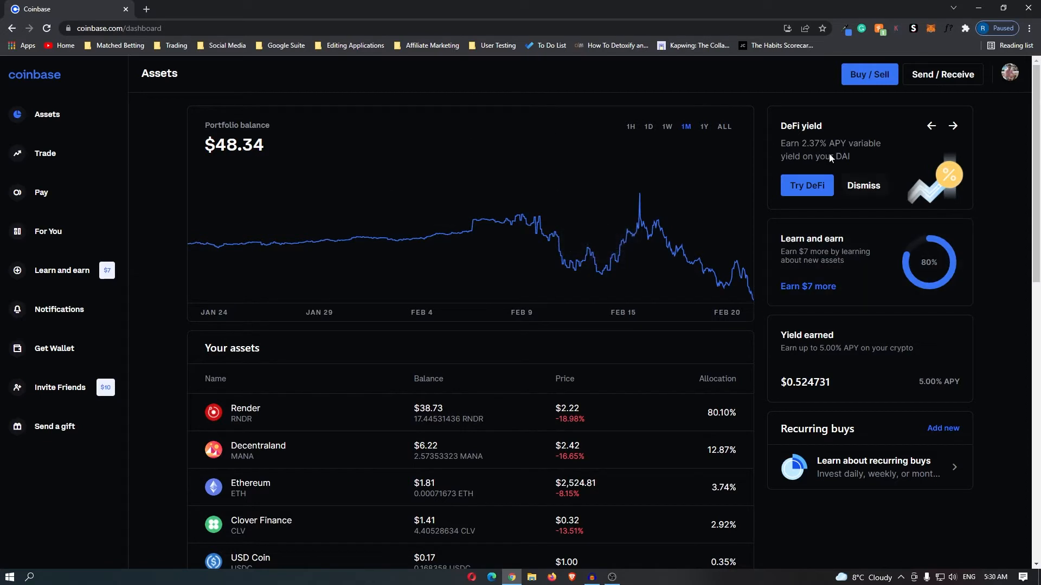
mouse_move(65, 142)
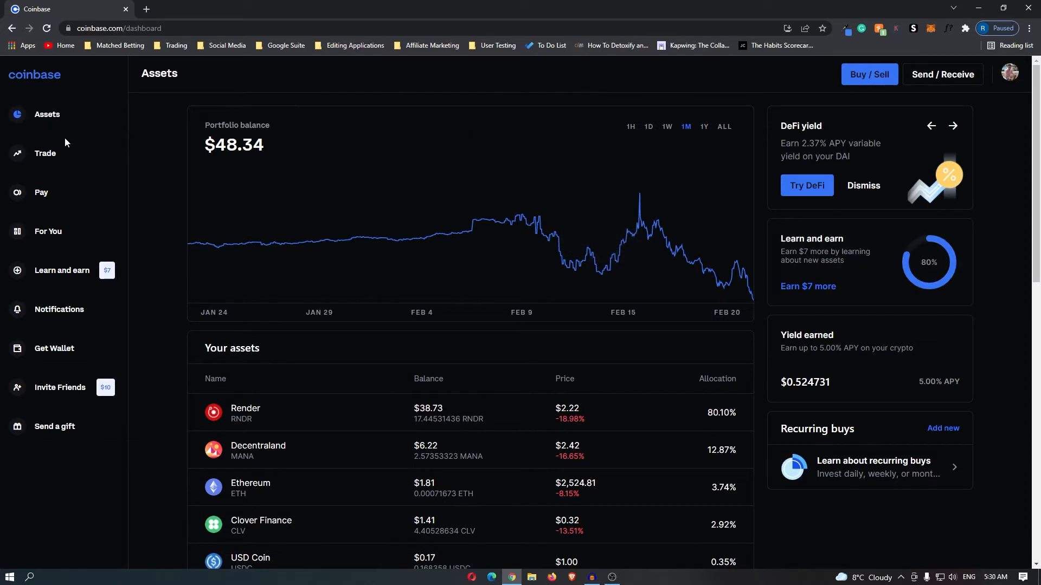
mouse_move(54, 348)
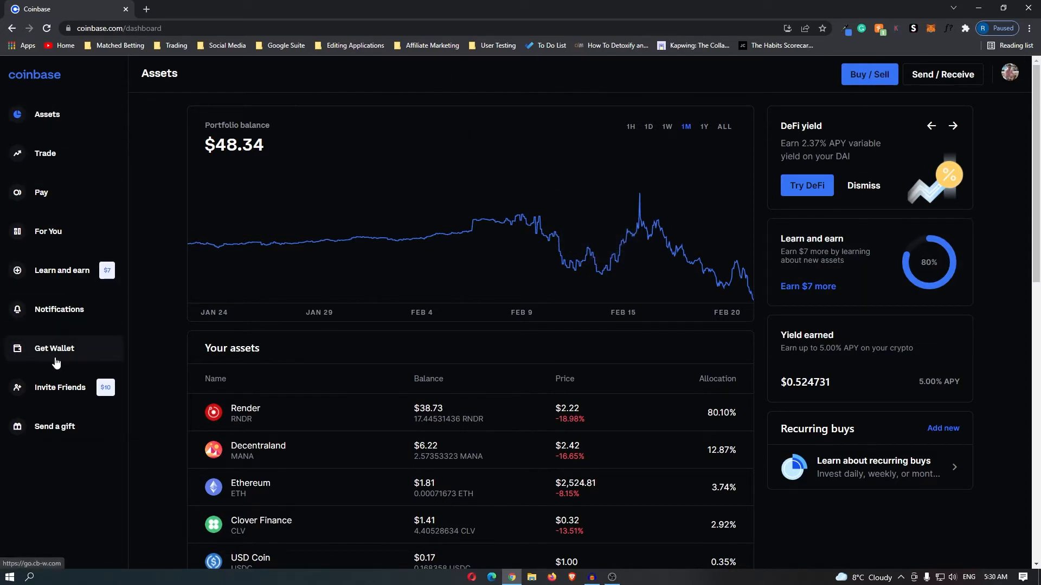
Navigate to the Coinbase Wallet page from the sidebar and scroll to the download option
click(54, 348)
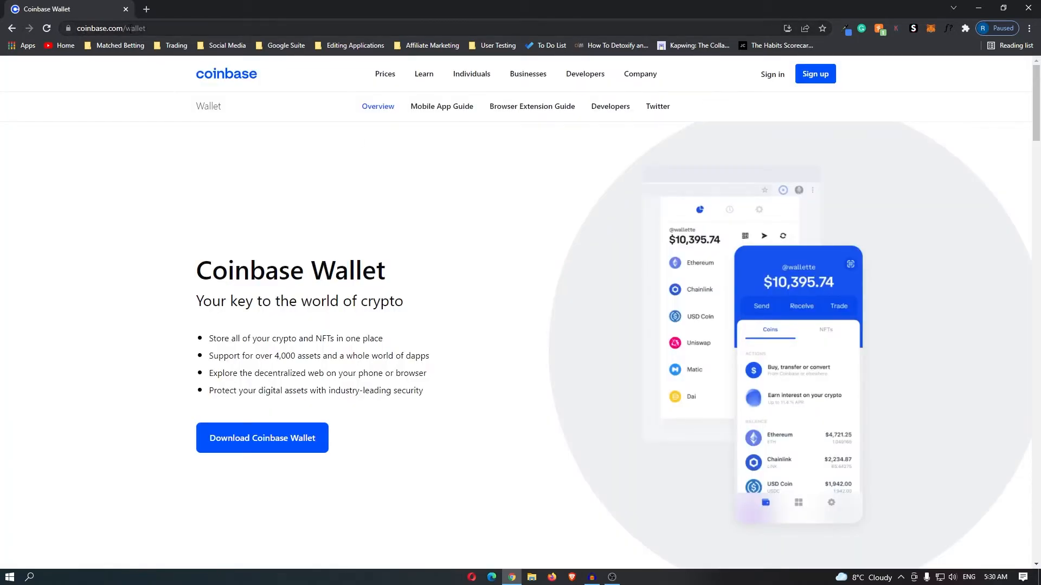
double_click(290, 270)
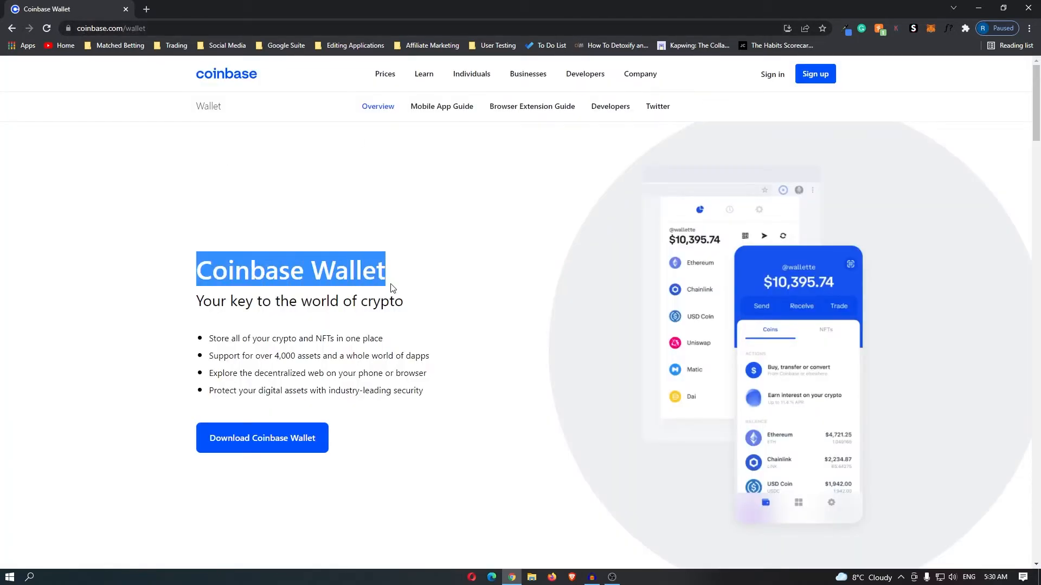
scroll(down, 3)
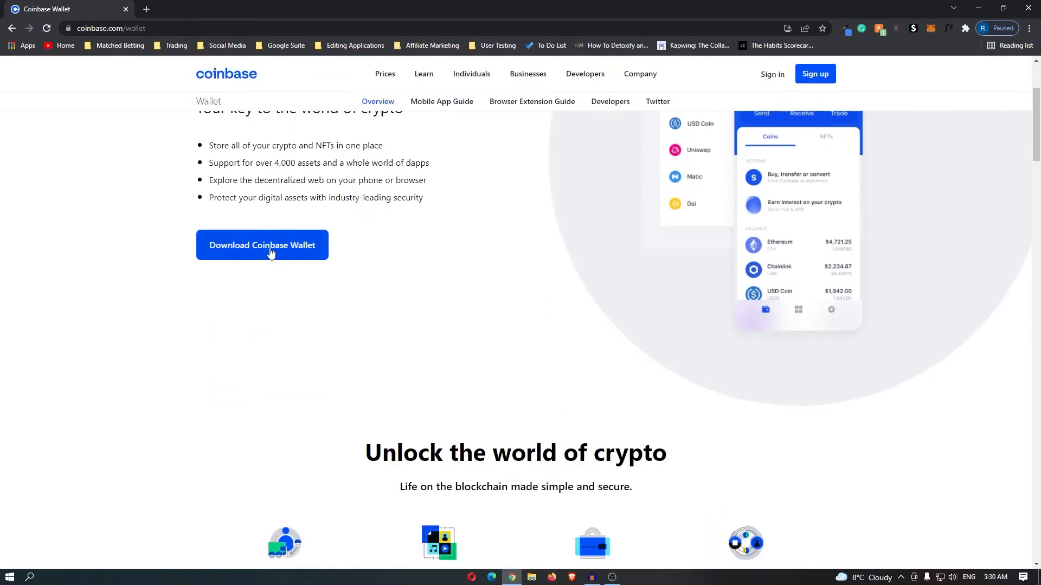
Add the Coinbase Wallet extension to Chrome from its Web Store listing and confirm the install
click(262, 245)
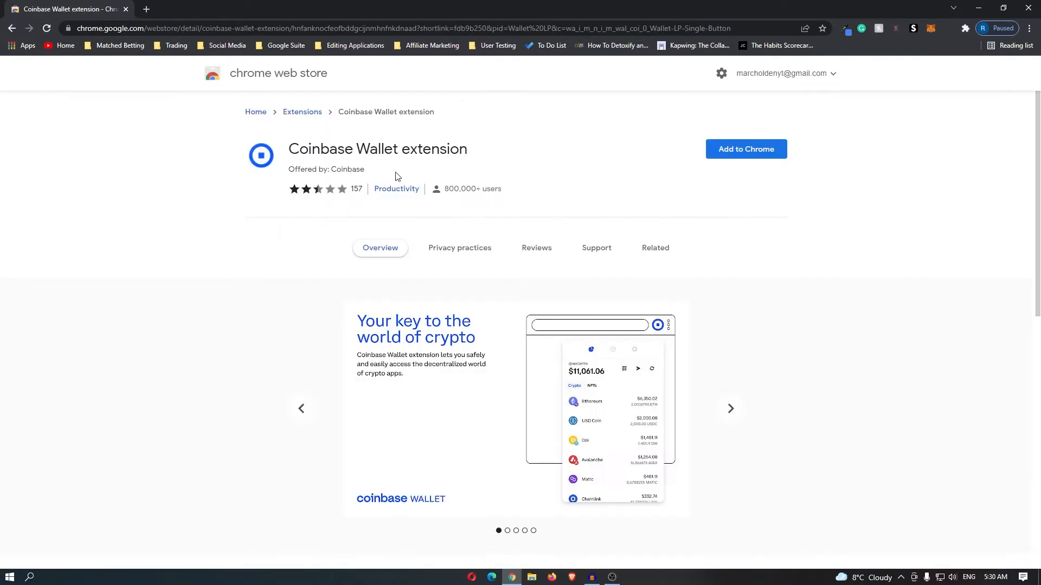
mouse_move(746, 148)
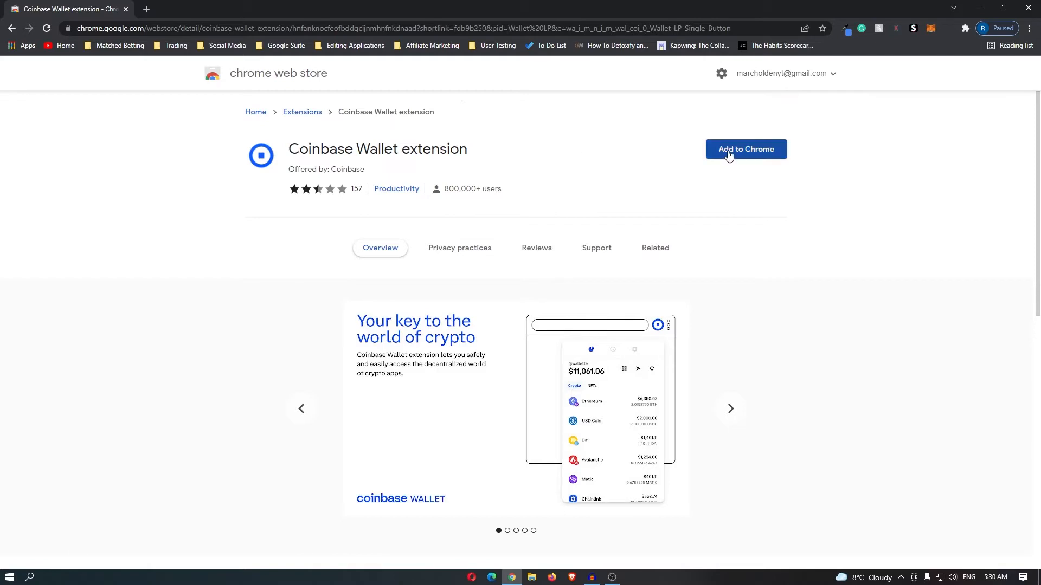
click(746, 149)
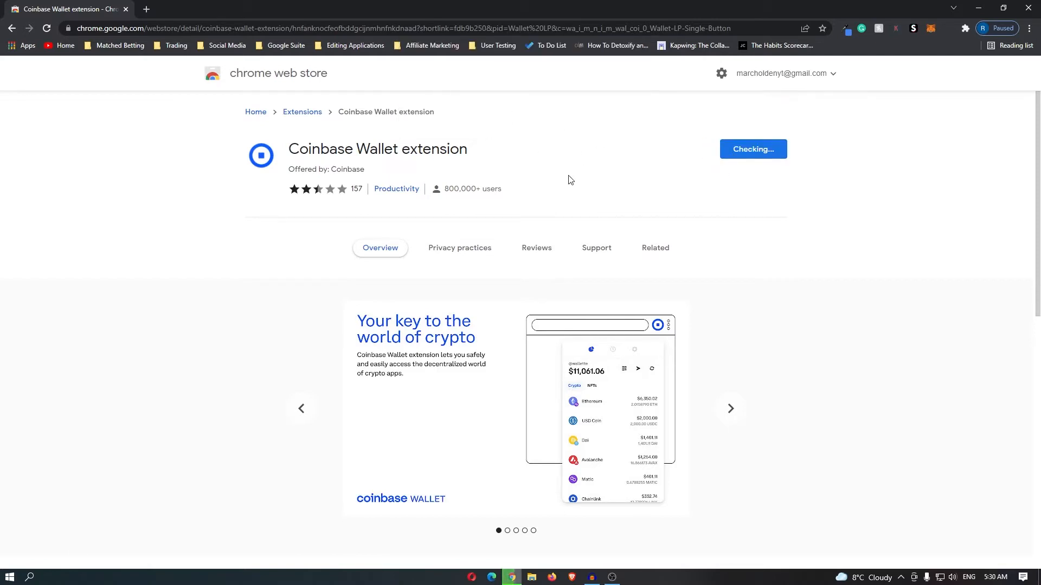
click(753, 149)
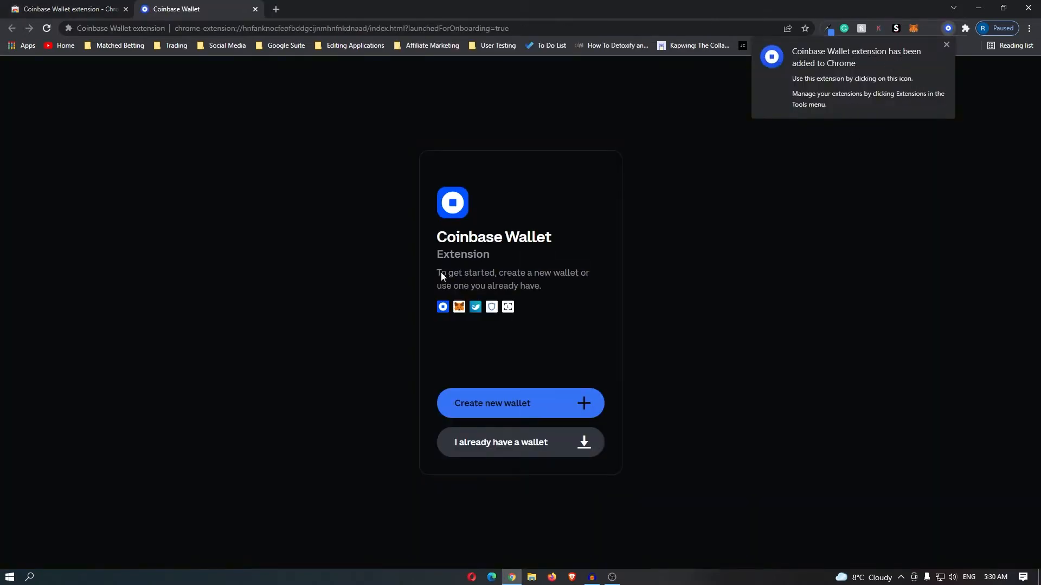
click(945, 44)
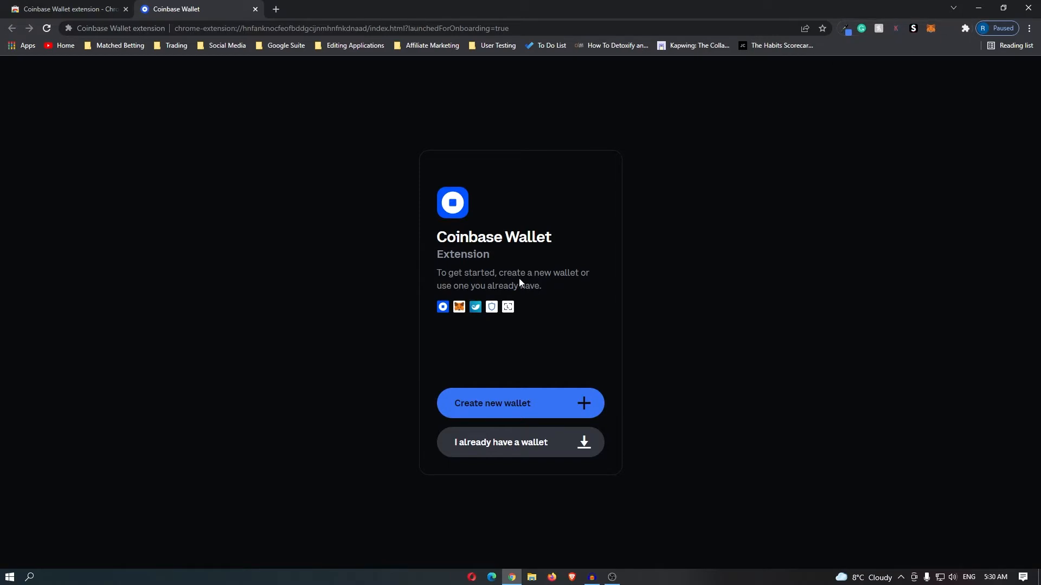
mouse_move(442, 307)
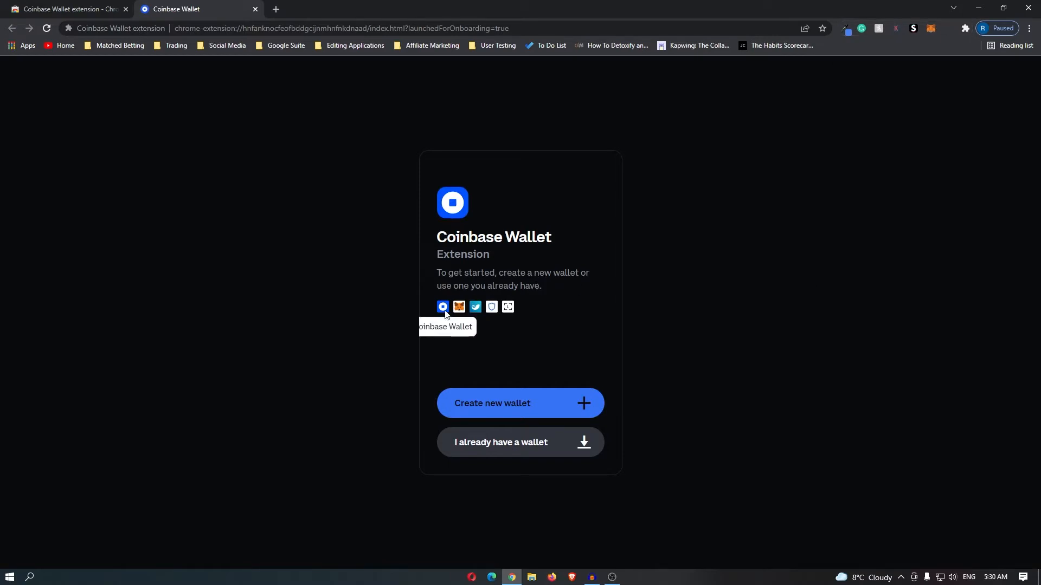
mouse_move(492, 307)
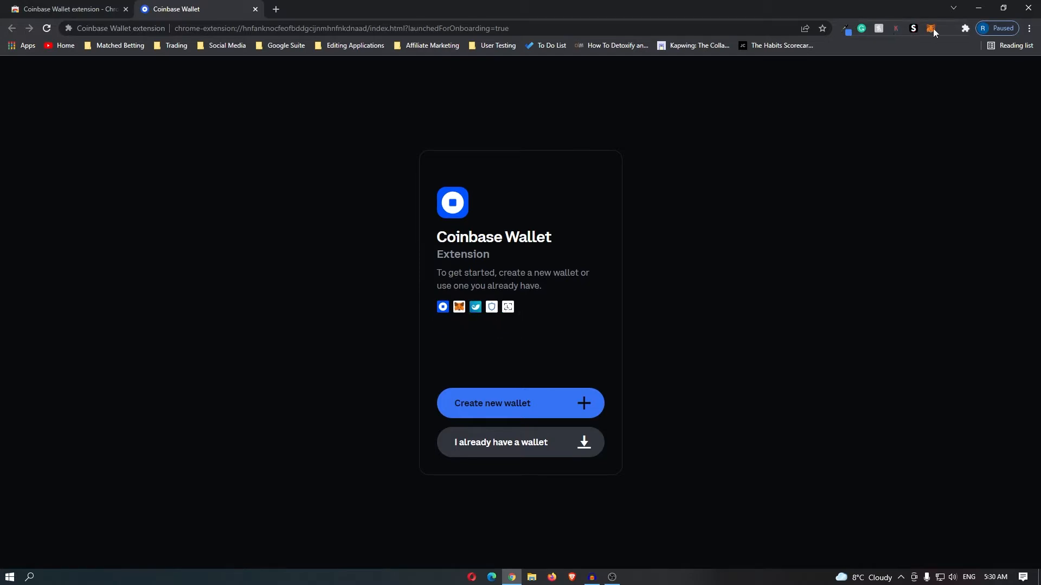
click(932, 28)
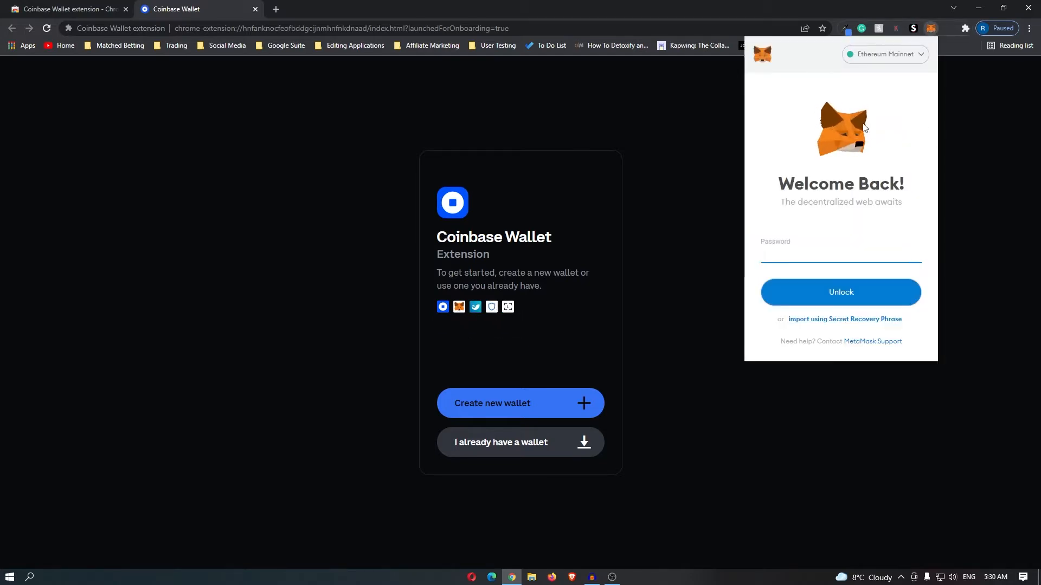
mouse_move(947, 181)
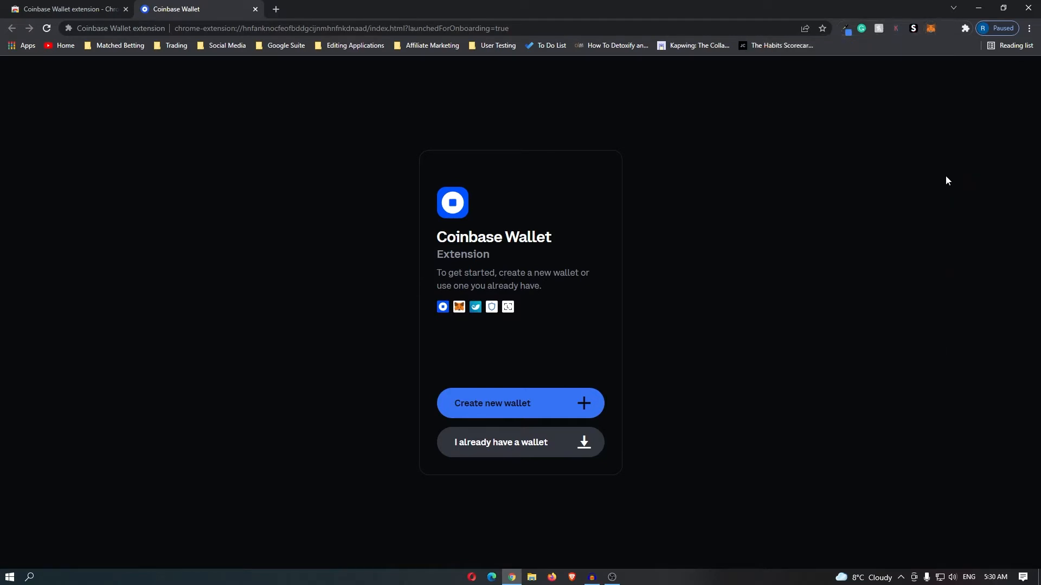
mouse_move(556, 404)
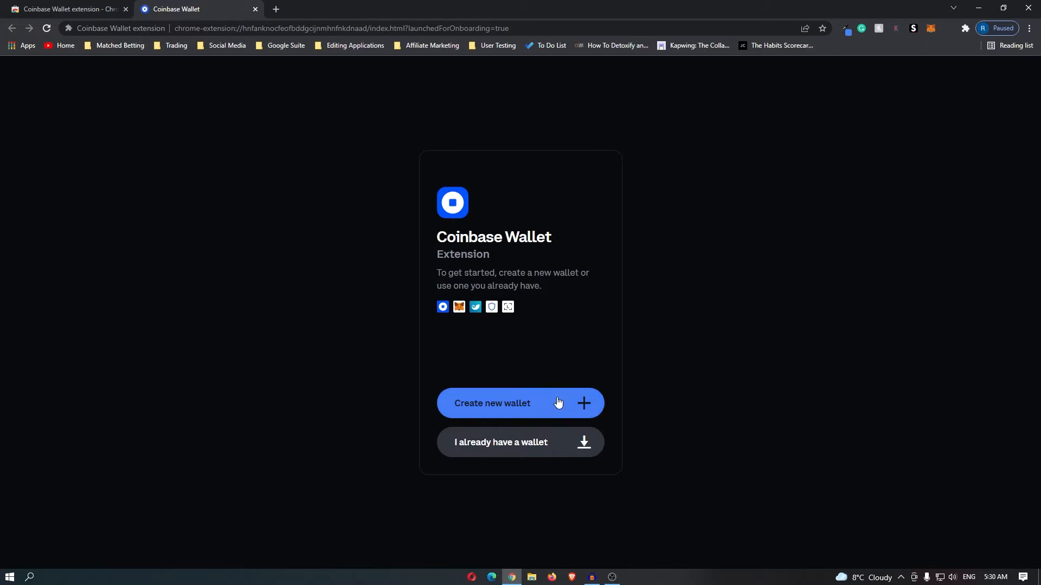
Start a new wallet with username 'FinanceStrike', allowing other Wallet users to search for it
click(493, 403)
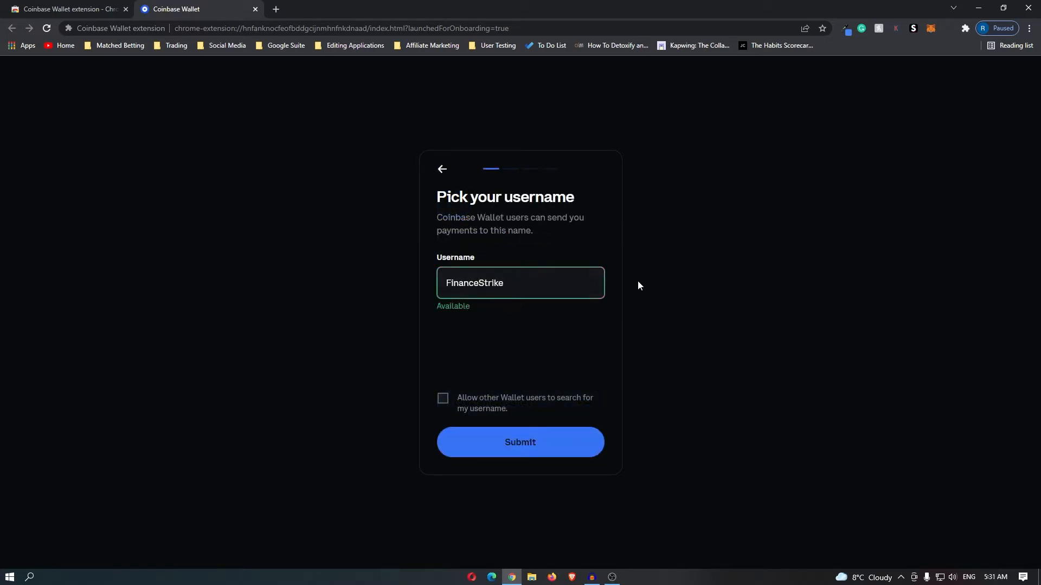
mouse_move(470, 401)
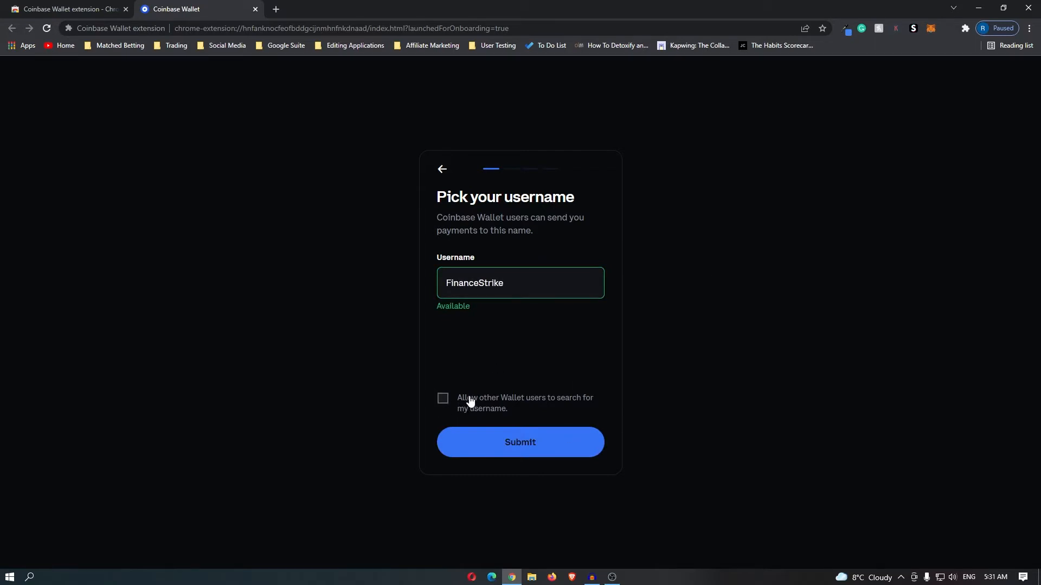
click(442, 398)
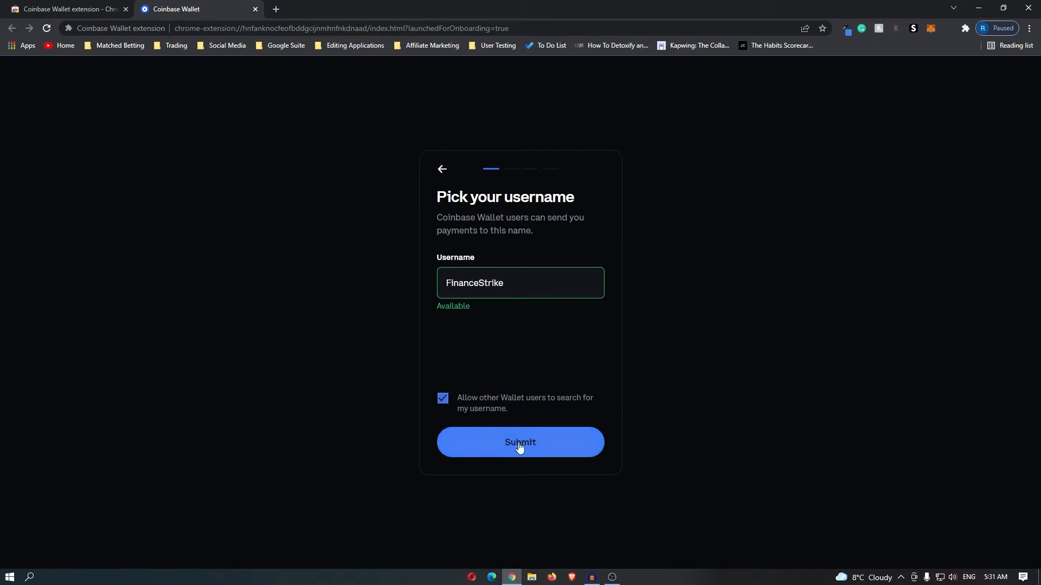
Submit the username, copy the 12-word recovery phrase and acknowledge the loss warning
click(520, 442)
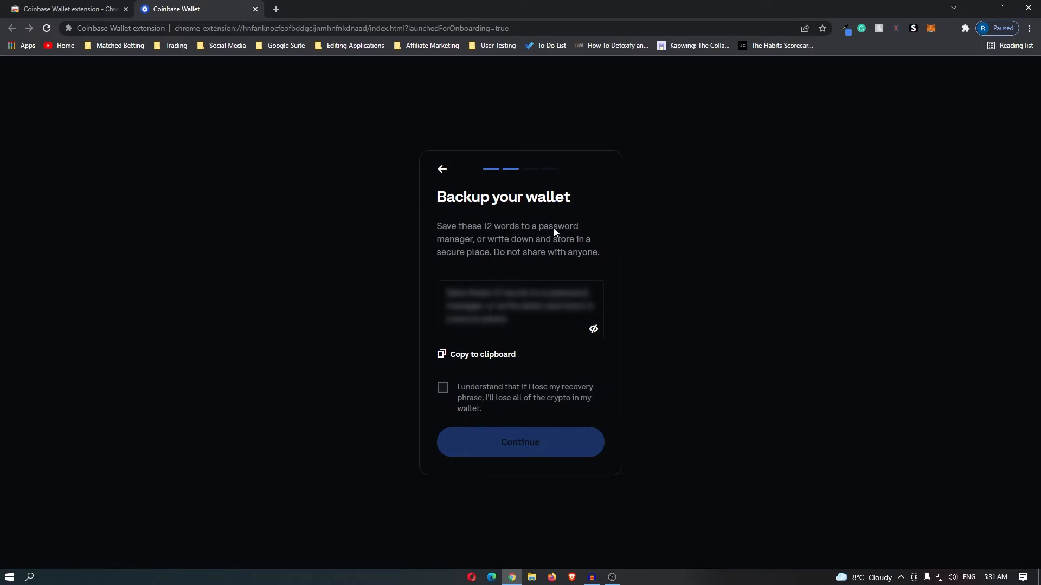
mouse_move(457, 257)
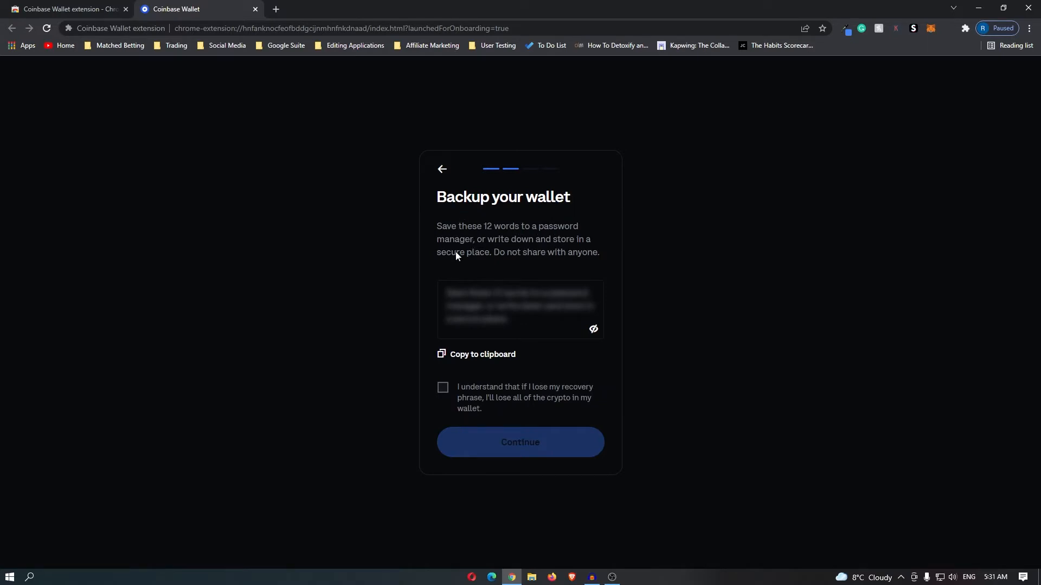
mouse_move(525, 253)
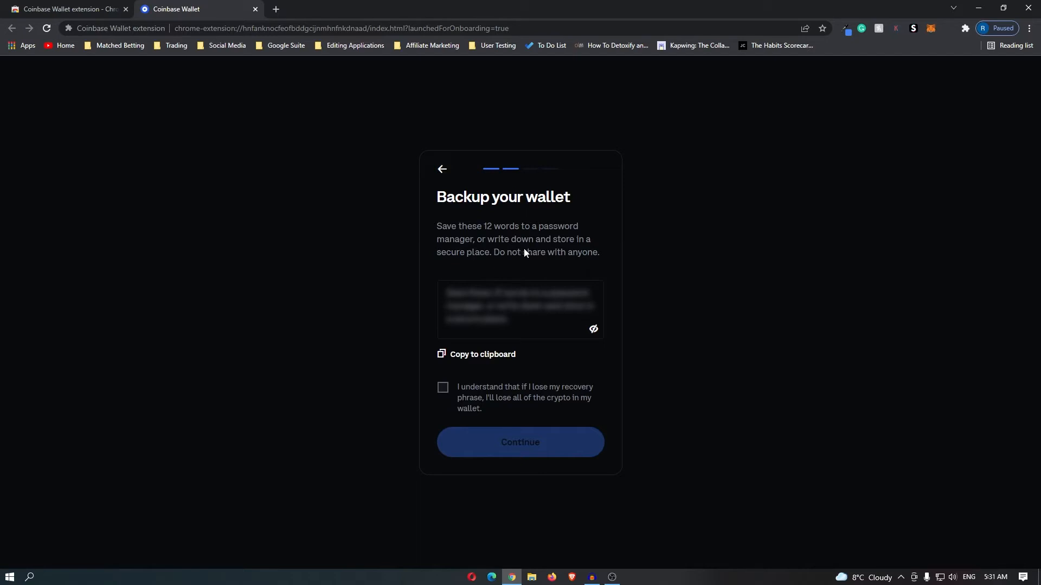
mouse_move(564, 327)
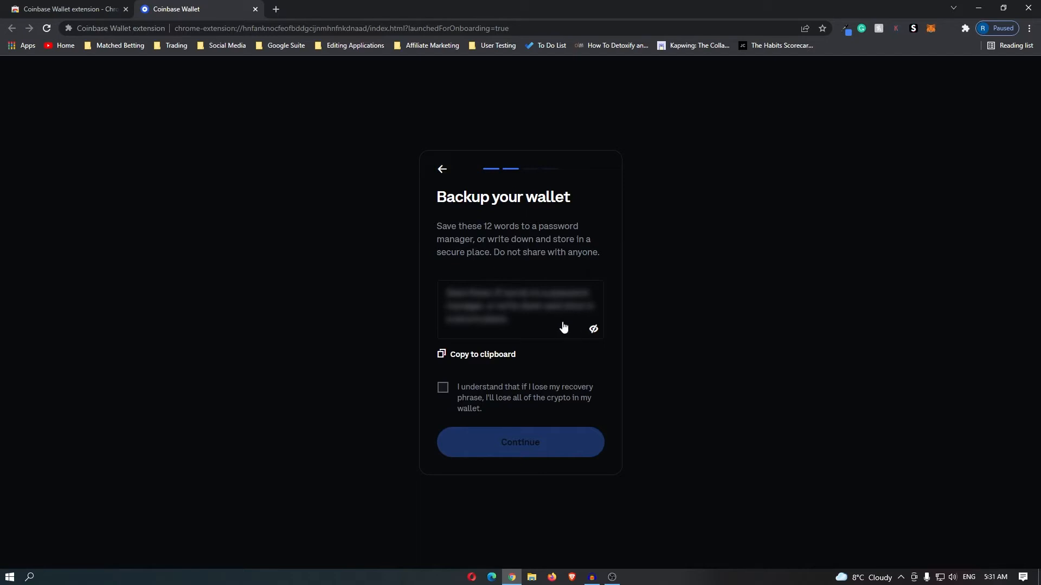
mouse_move(707, 312)
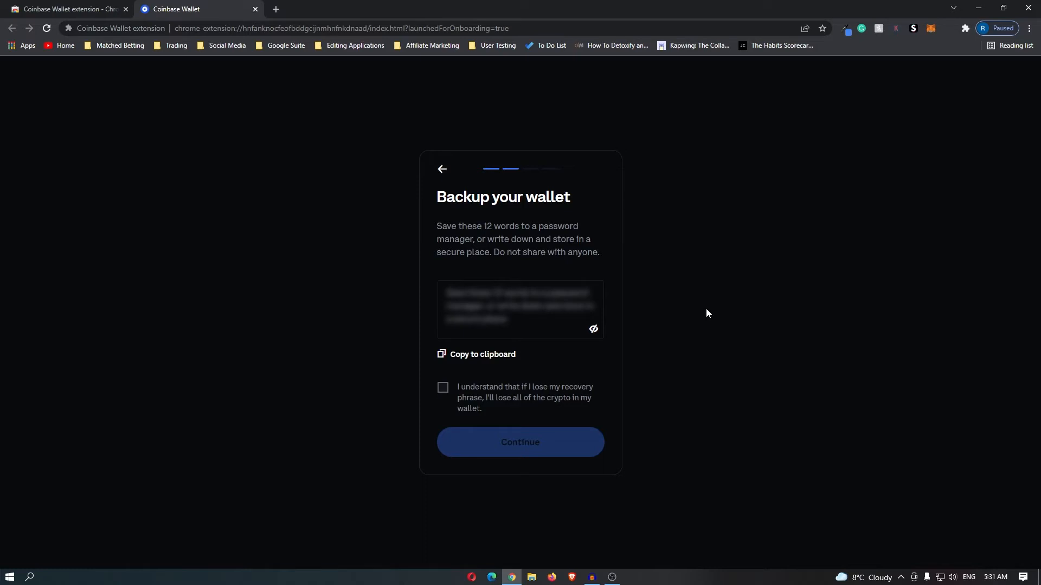
mouse_move(464, 297)
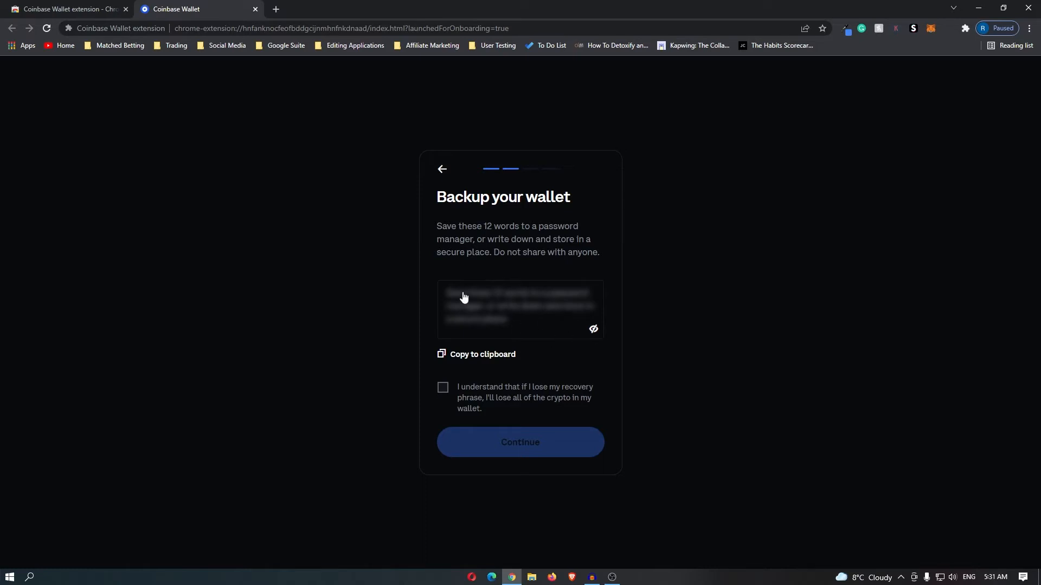
click(476, 354)
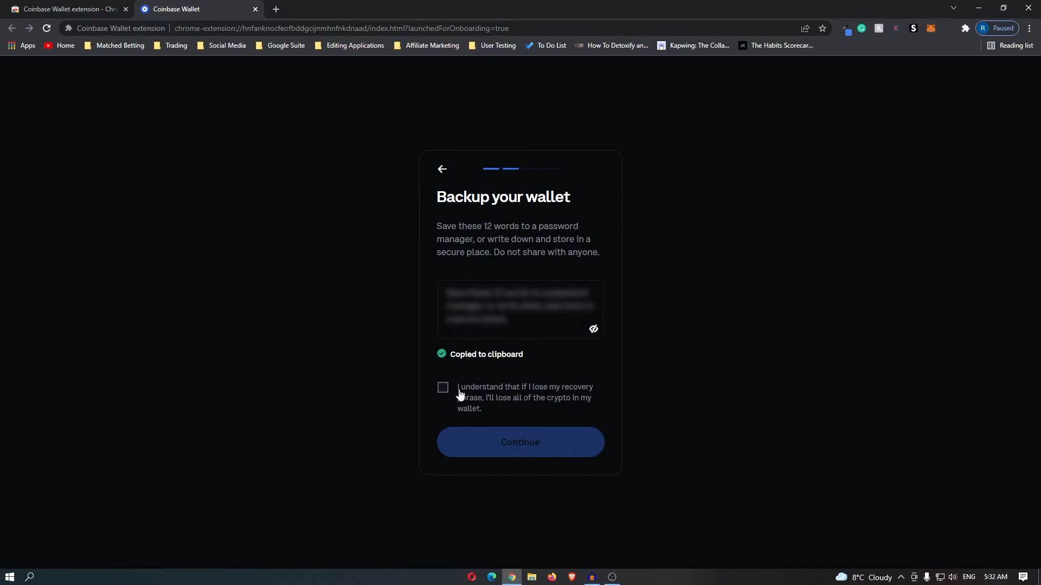
mouse_move(581, 400)
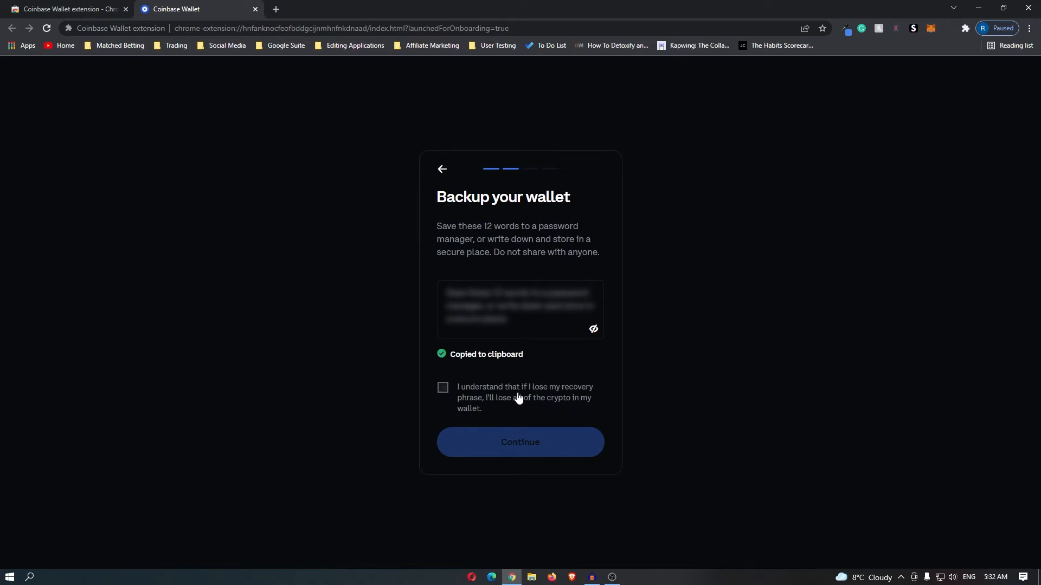
click(443, 388)
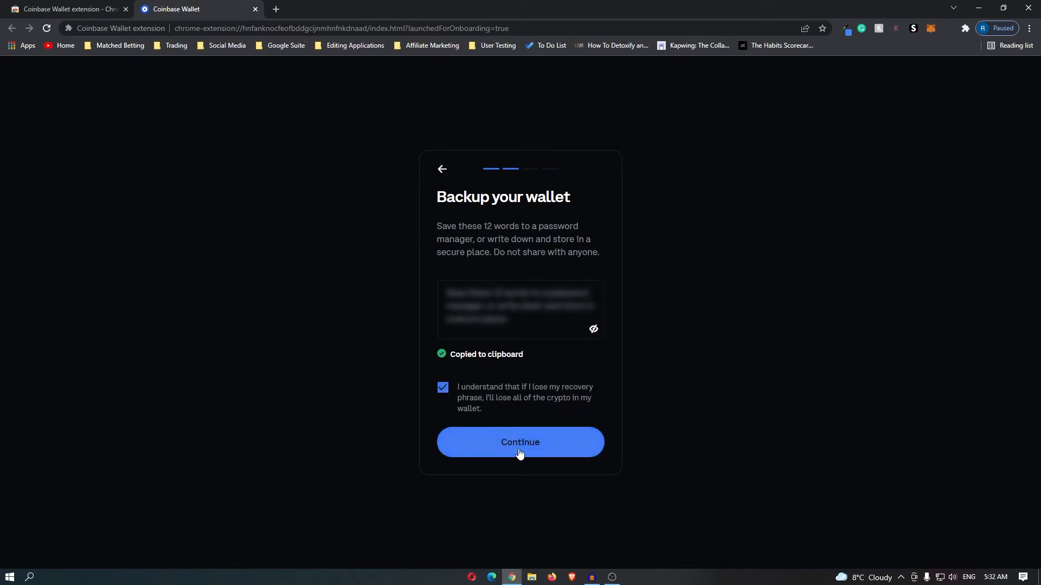
click(520, 442)
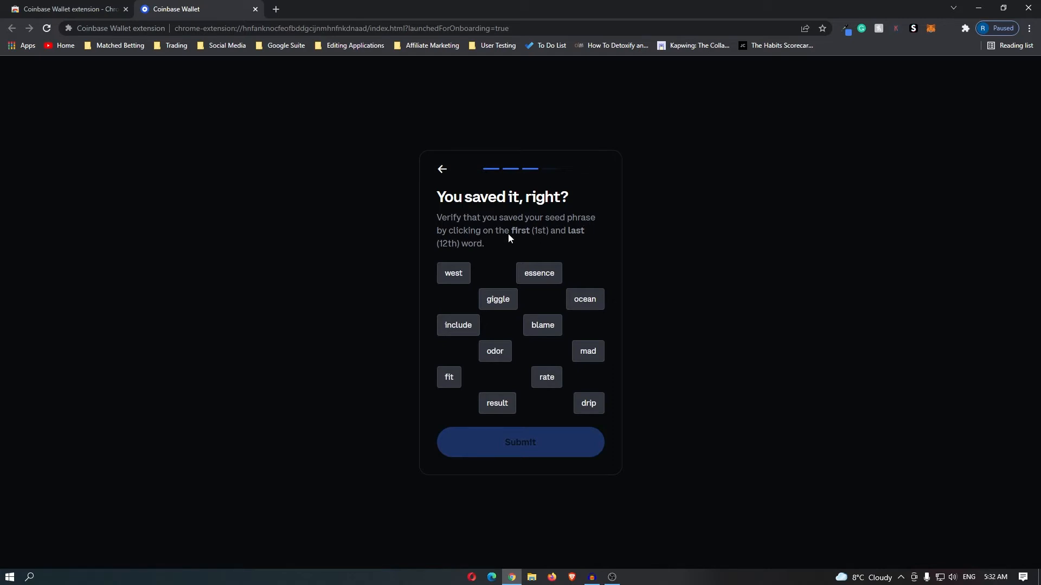
Verify the seed phrase by selecting its first and last words
click(441, 169)
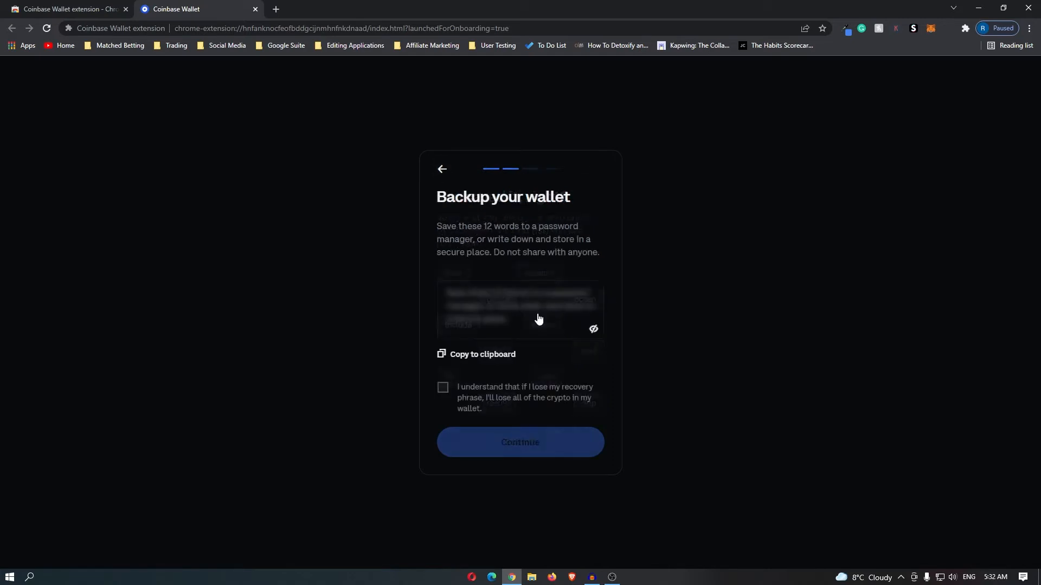
click(519, 442)
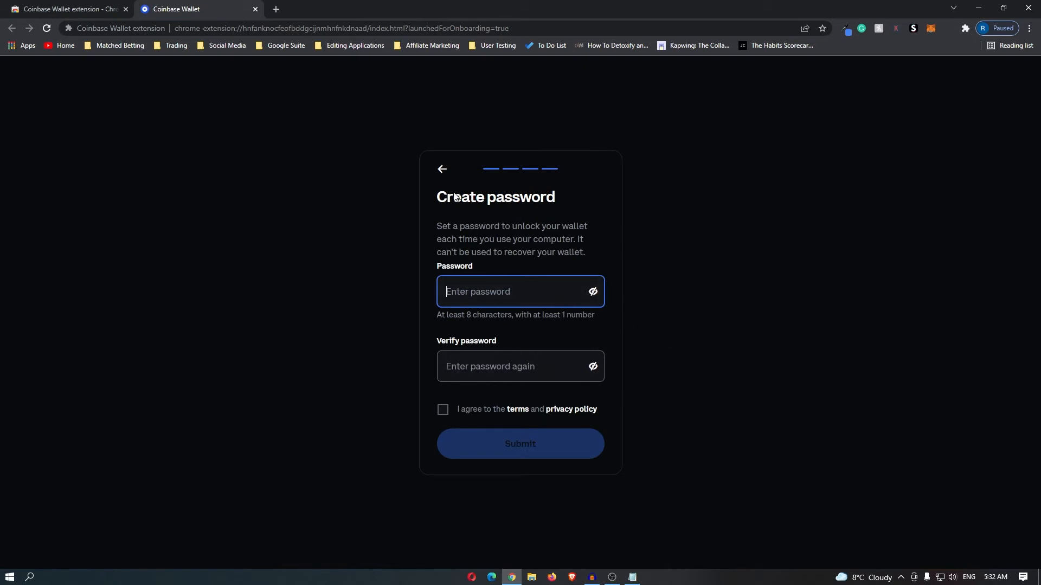
mouse_move(622, 274)
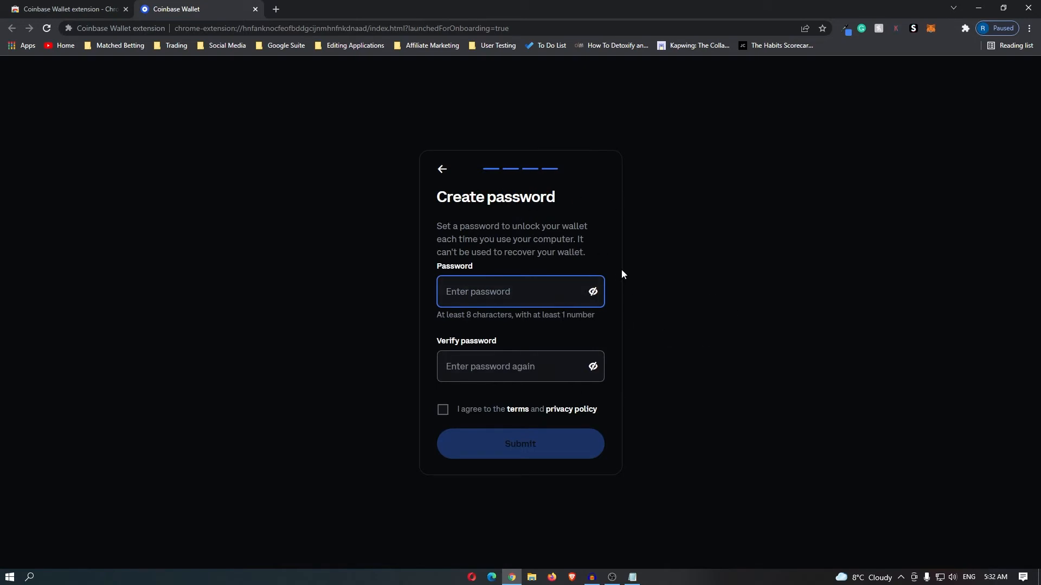
Enter a matching password, accept the terms and privacy policy, and submit to finish setup
text(password)
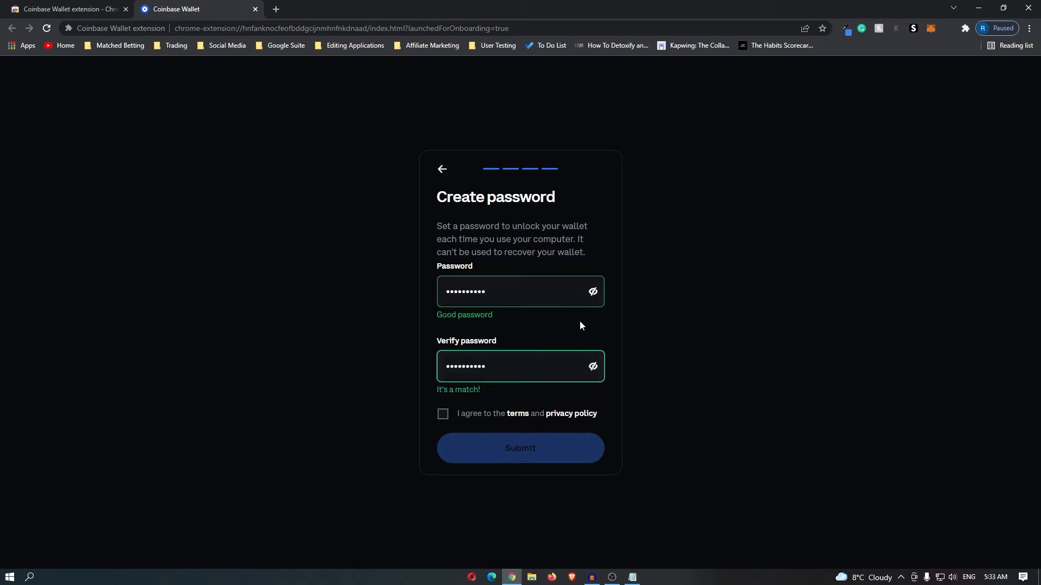
click(443, 413)
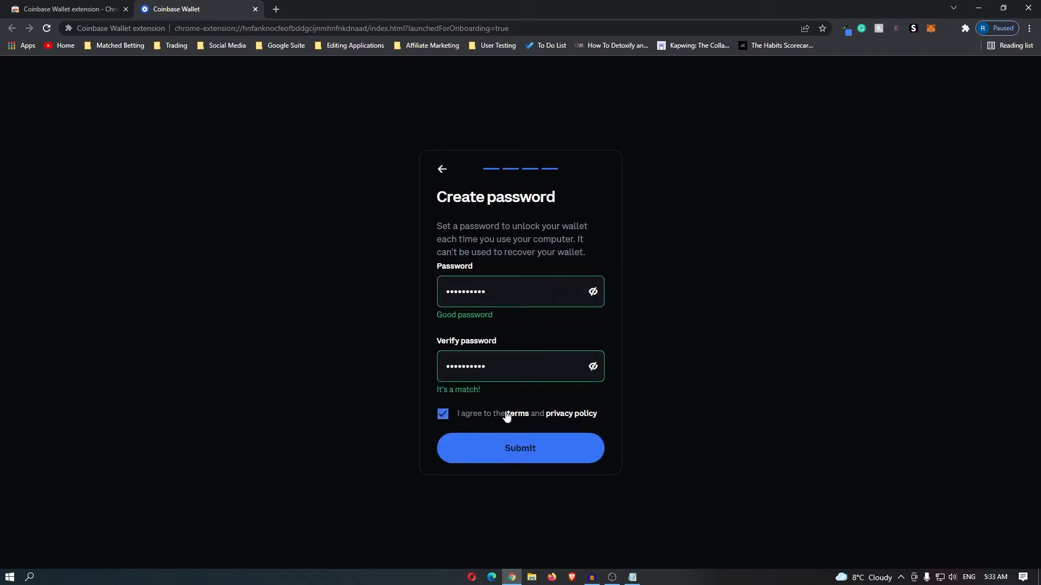
click(519, 447)
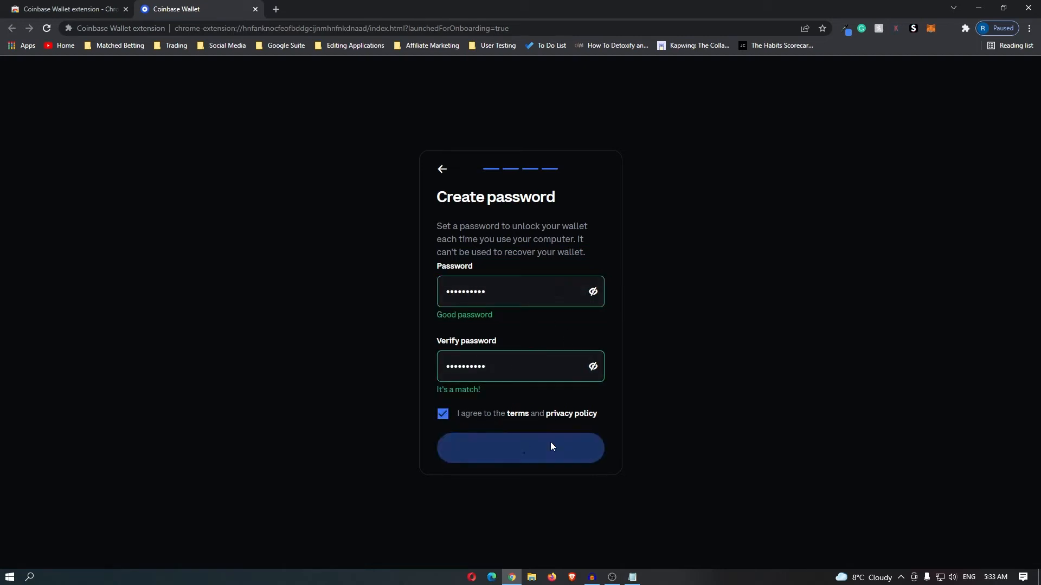
click(520, 448)
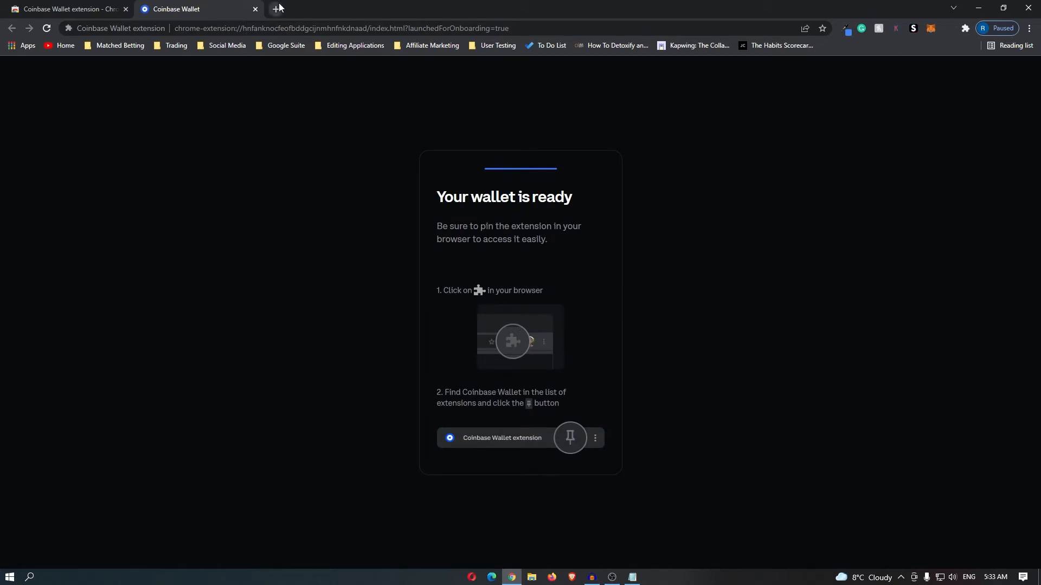
In a new tab, show the installed extensions list with Coinbase Wallet among them
click(276, 8)
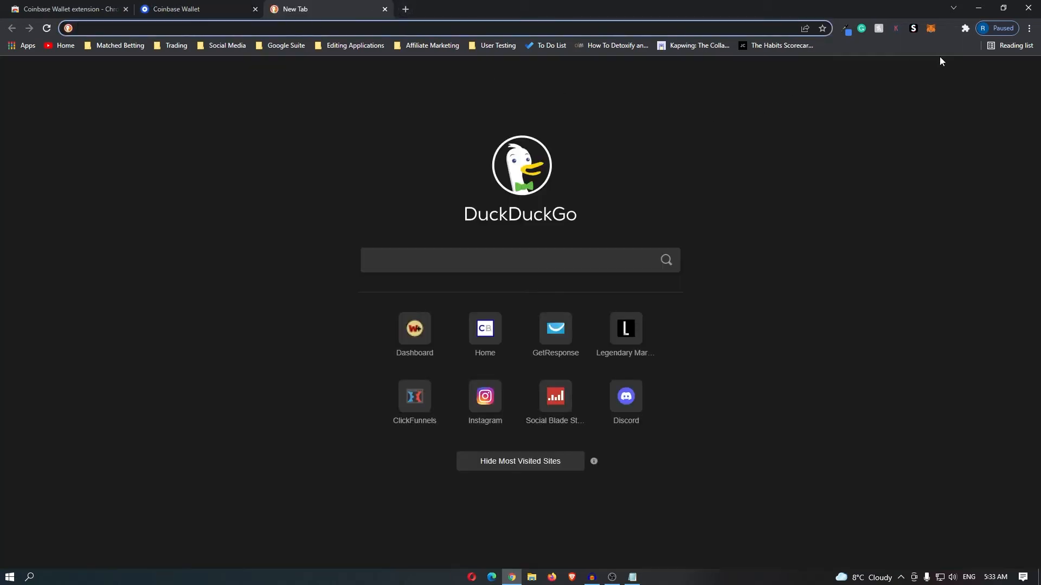
click(965, 28)
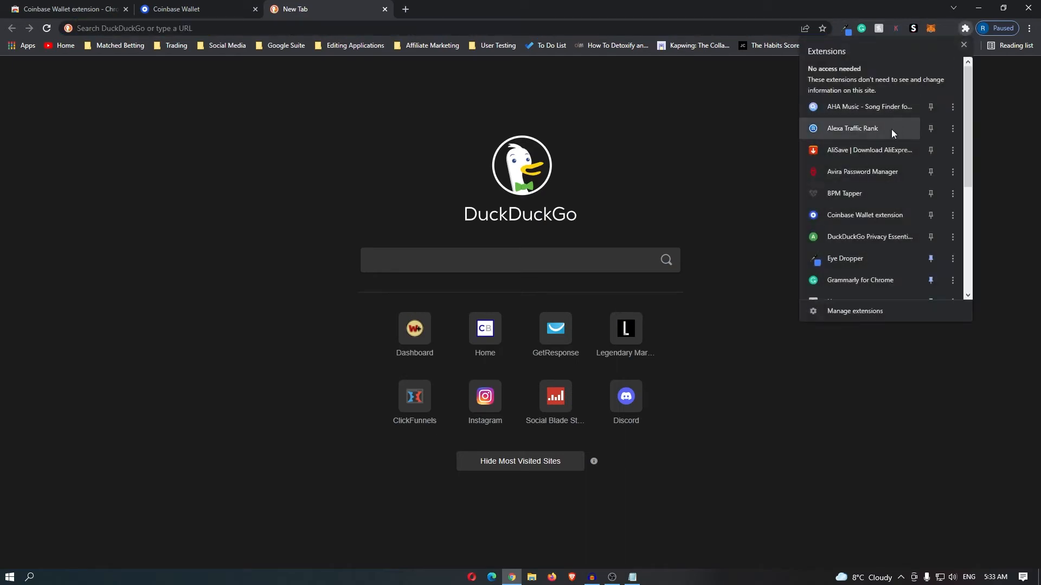
scroll(down, 3)
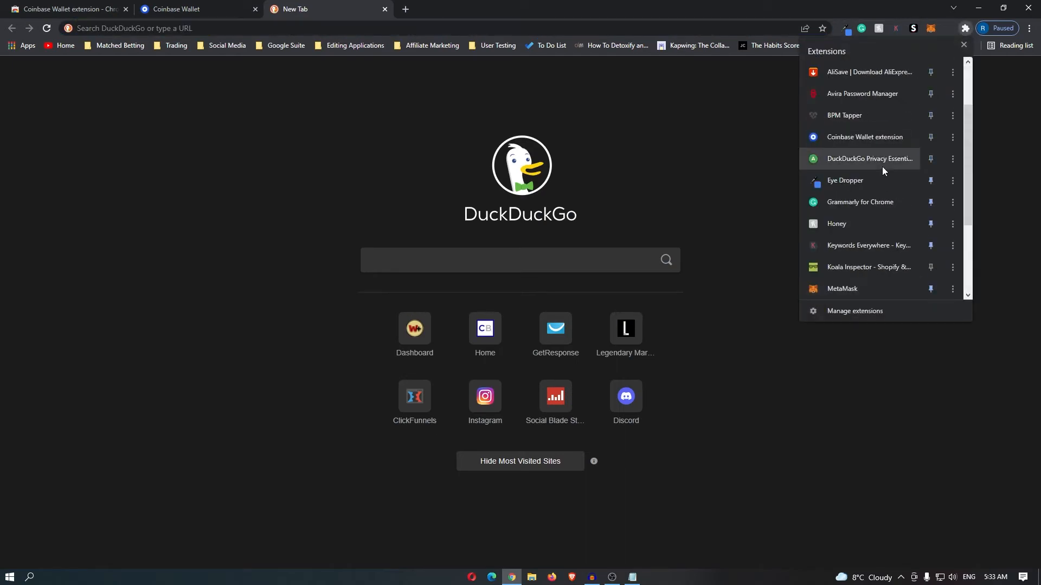
mouse_move(909, 137)
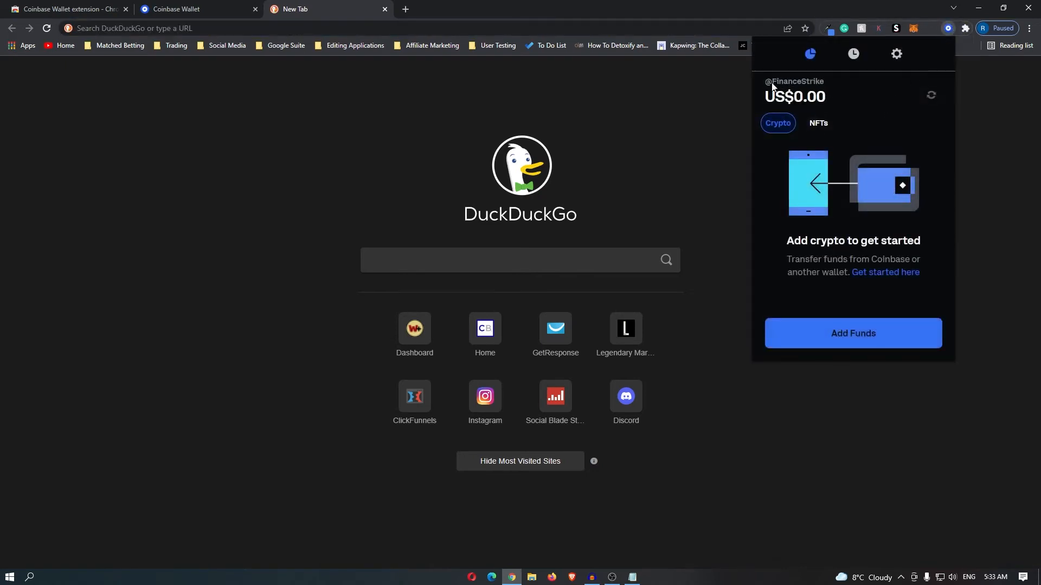
mouse_move(862, 103)
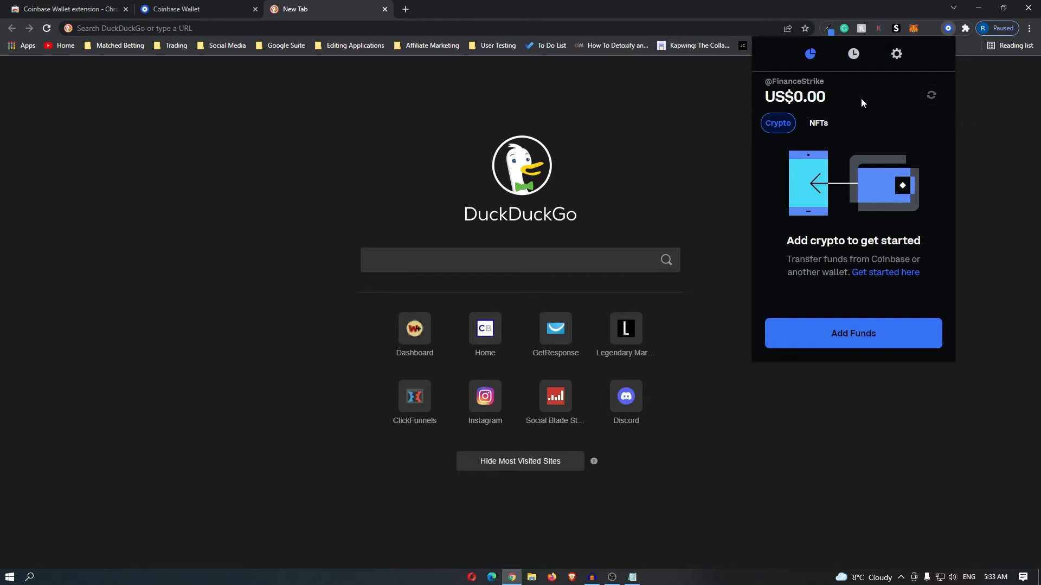
mouse_move(895, 54)
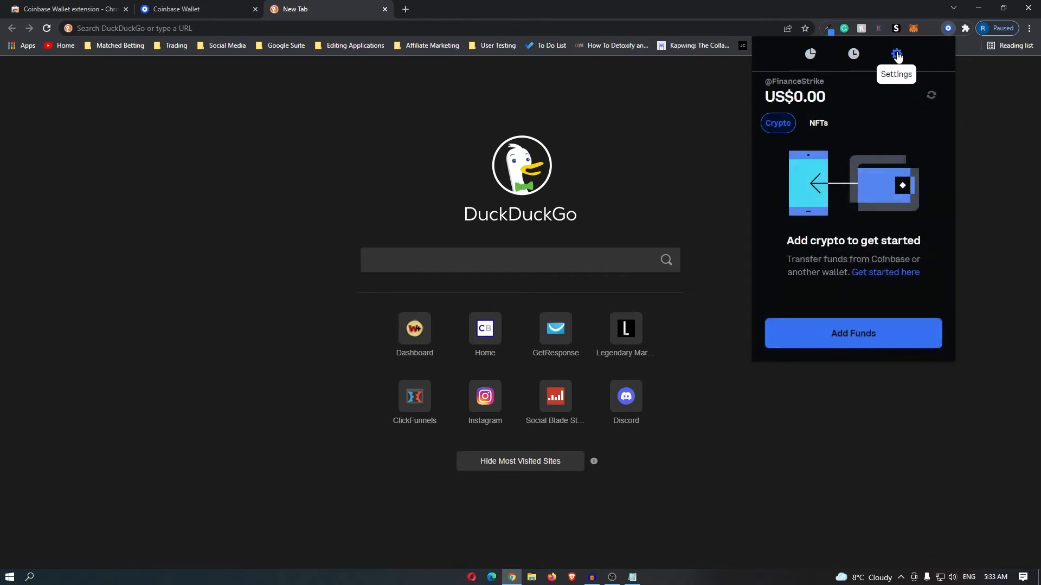
Check the FinanceStrike wallet's settings and NFTs views, then return to its US$0.00 balance
click(896, 54)
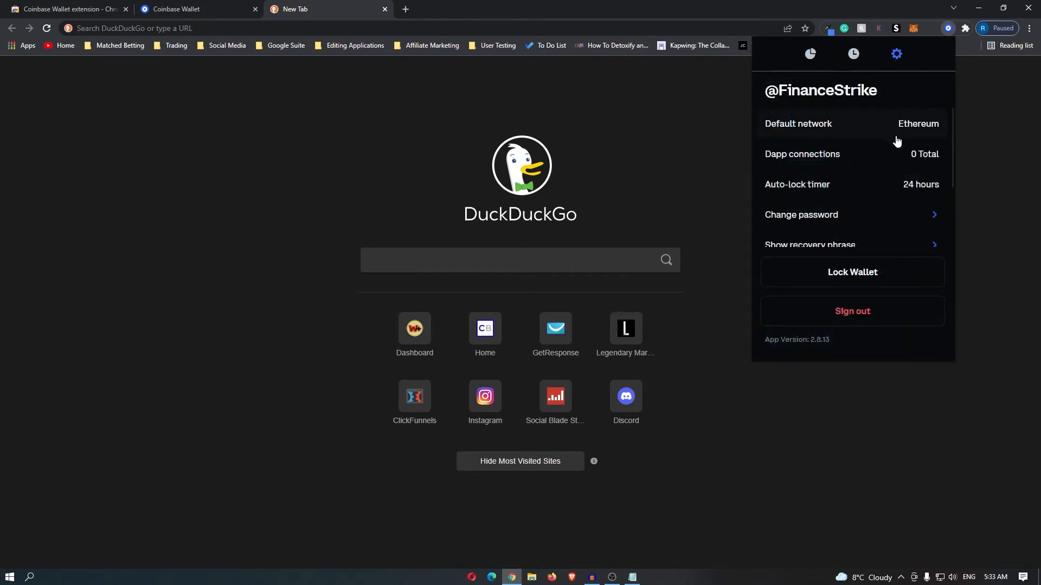
click(809, 54)
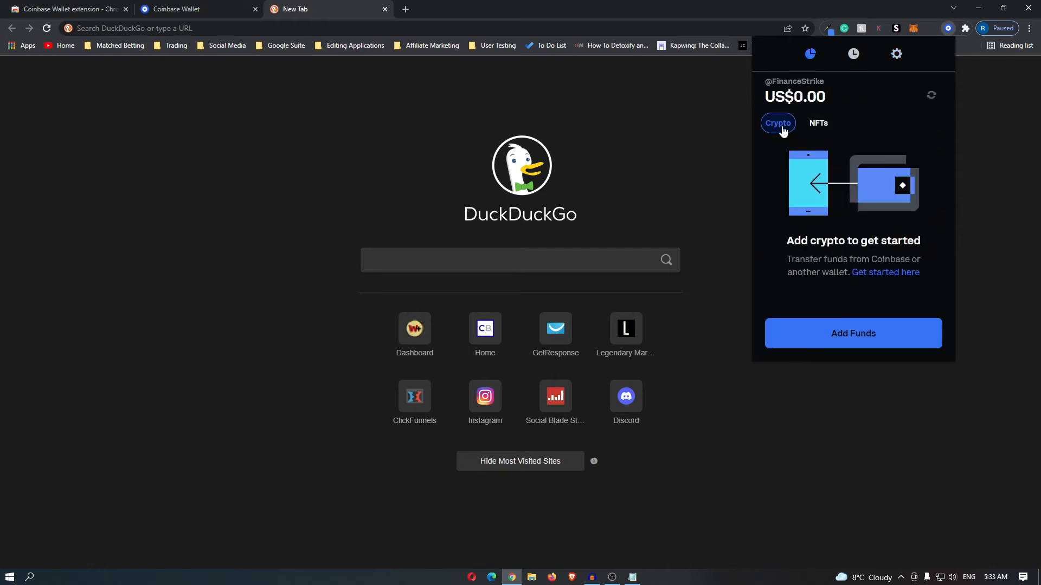
click(817, 122)
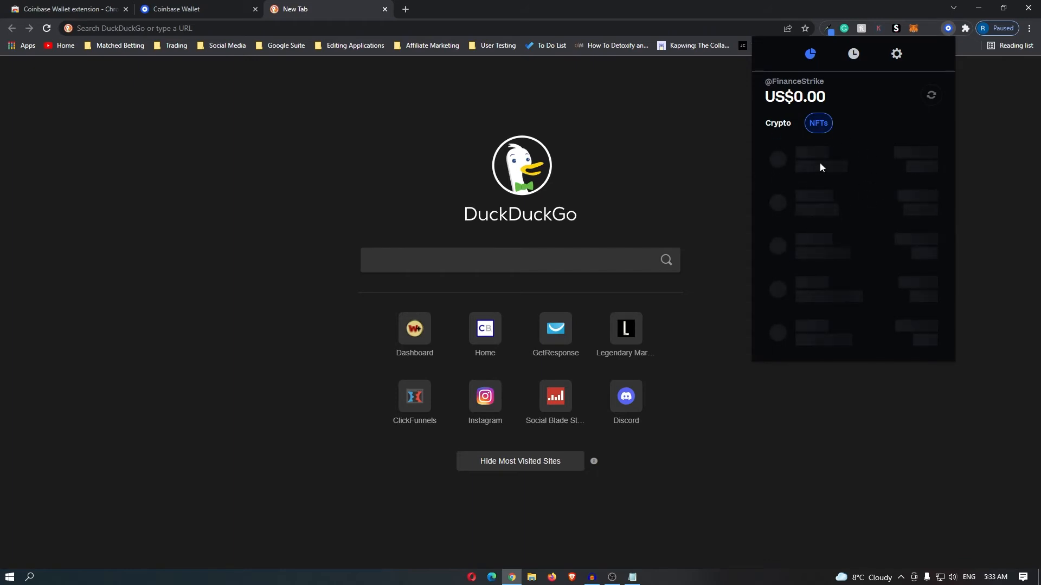
click(777, 122)
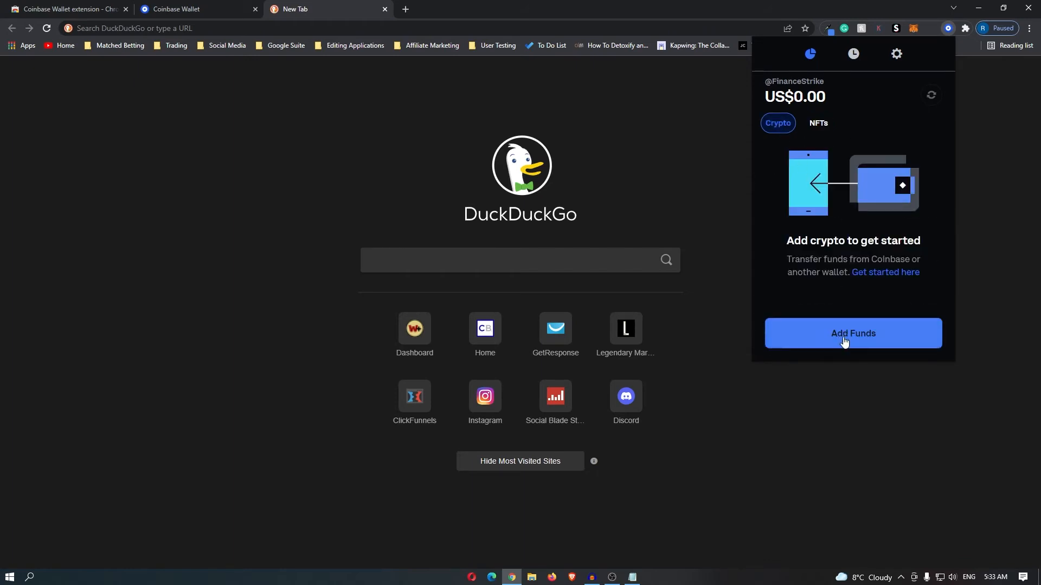
View the wallet's receive username and address with QR code via Add Funds, and copy the address
click(852, 333)
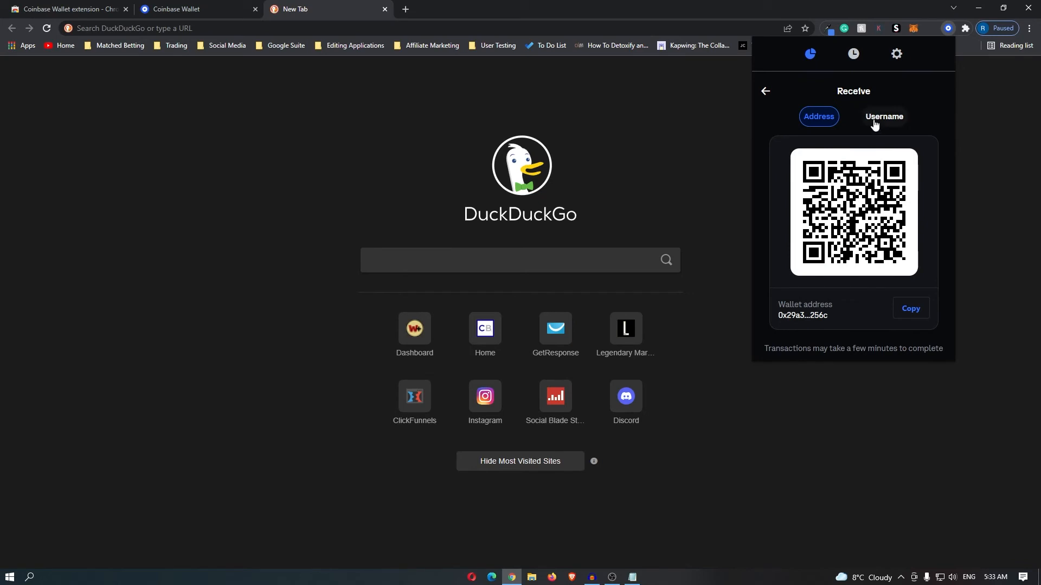
click(883, 117)
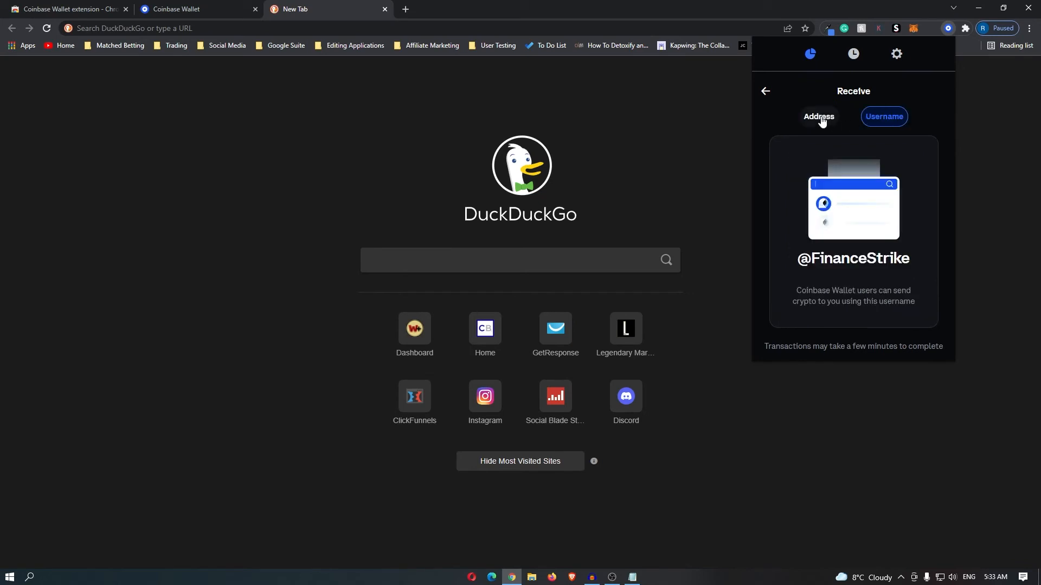
click(819, 116)
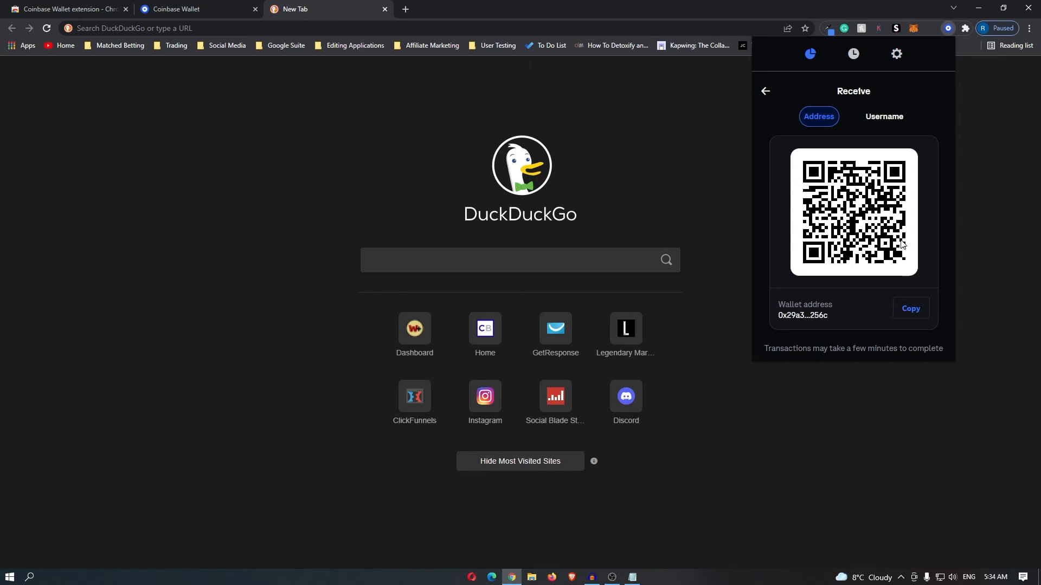
click(197, 9)
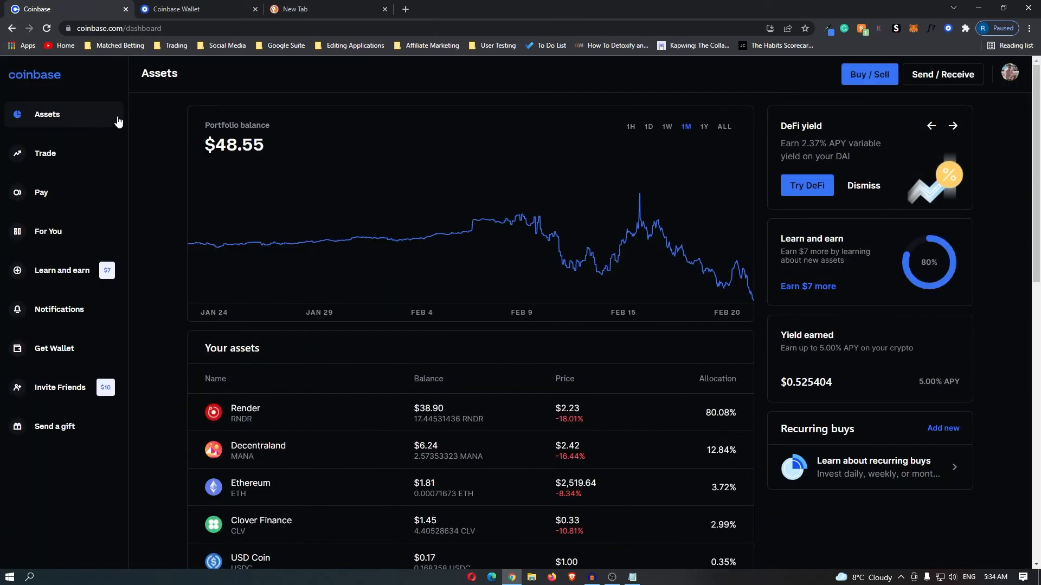
Select Render from Your assets to reach its RNDR token page
scroll(down, 3)
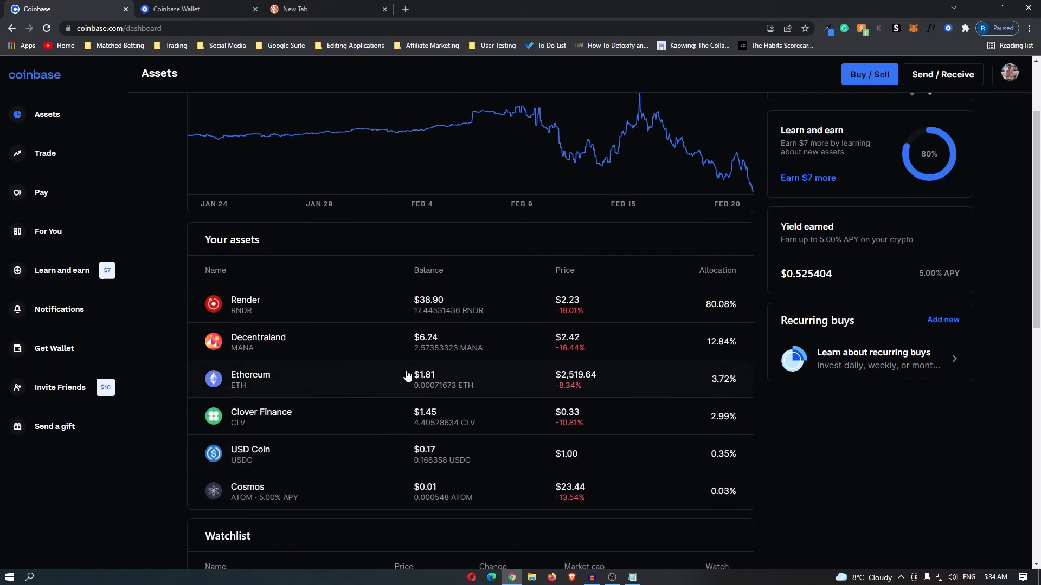
mouse_move(321, 323)
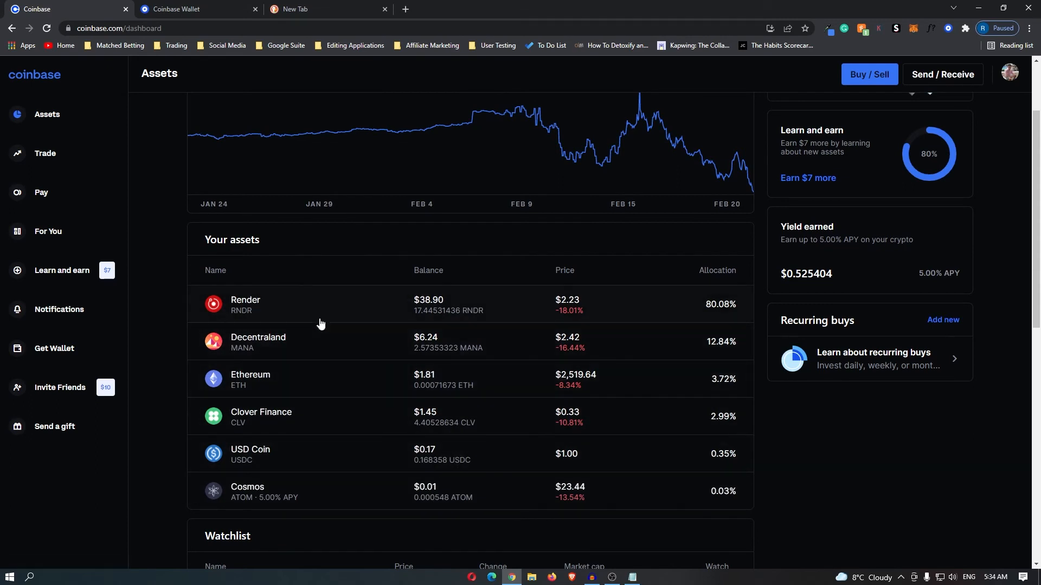
mouse_move(735, 306)
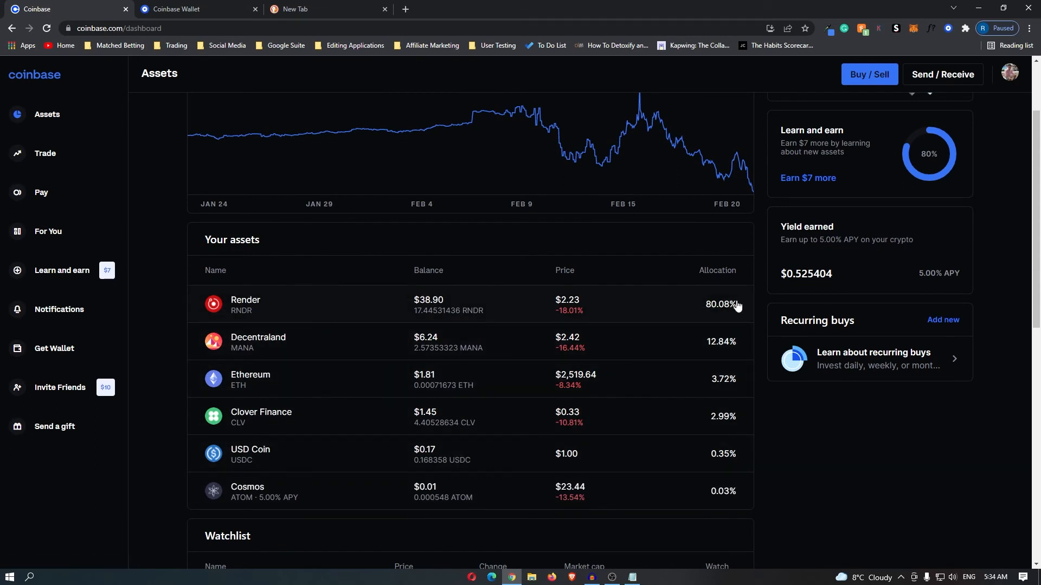
click(246, 304)
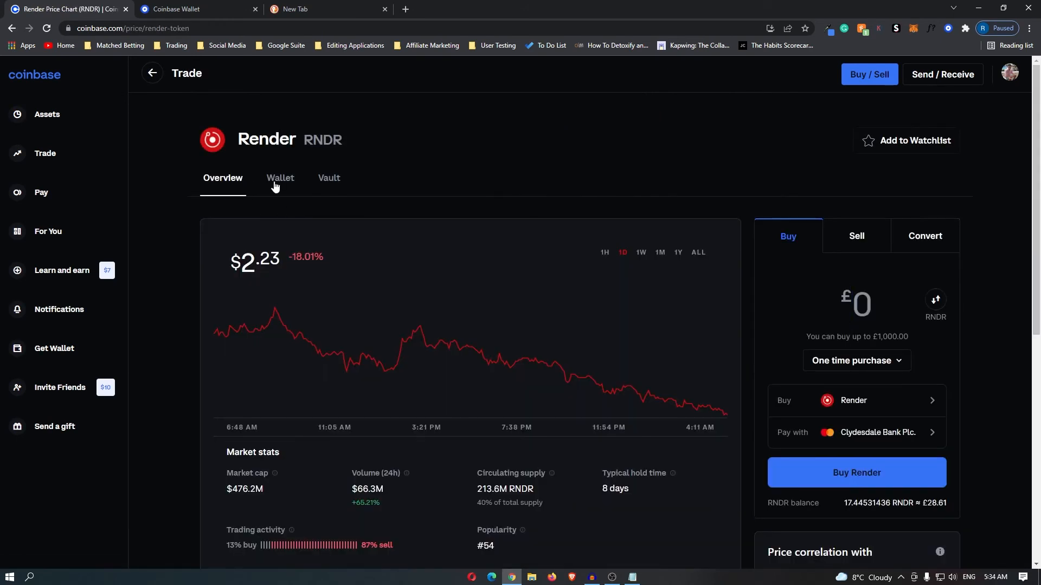
Bring up the Render wallet send form, then close the wallet setup tab
click(280, 178)
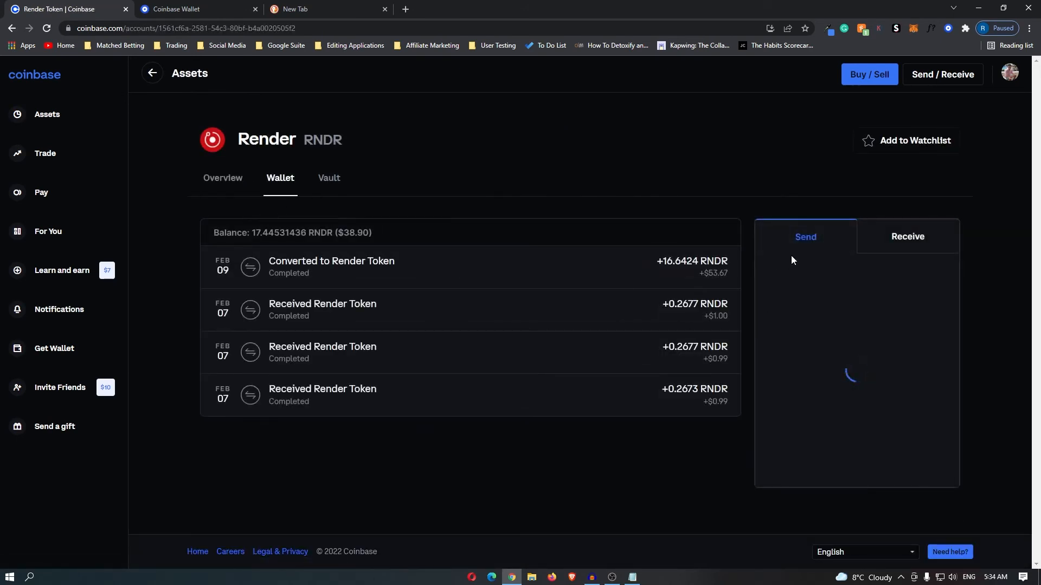
click(806, 236)
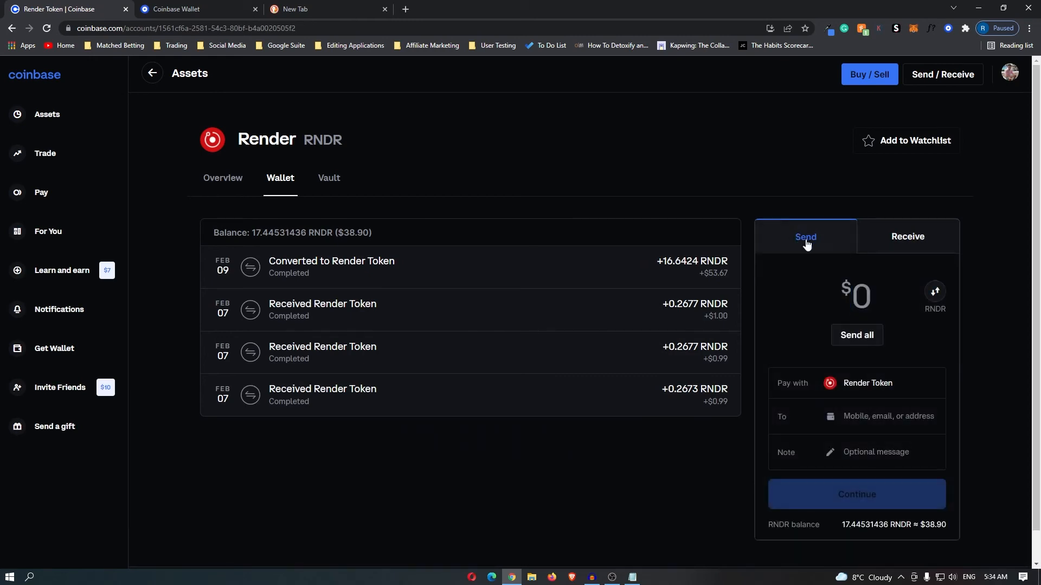
mouse_move(813, 247)
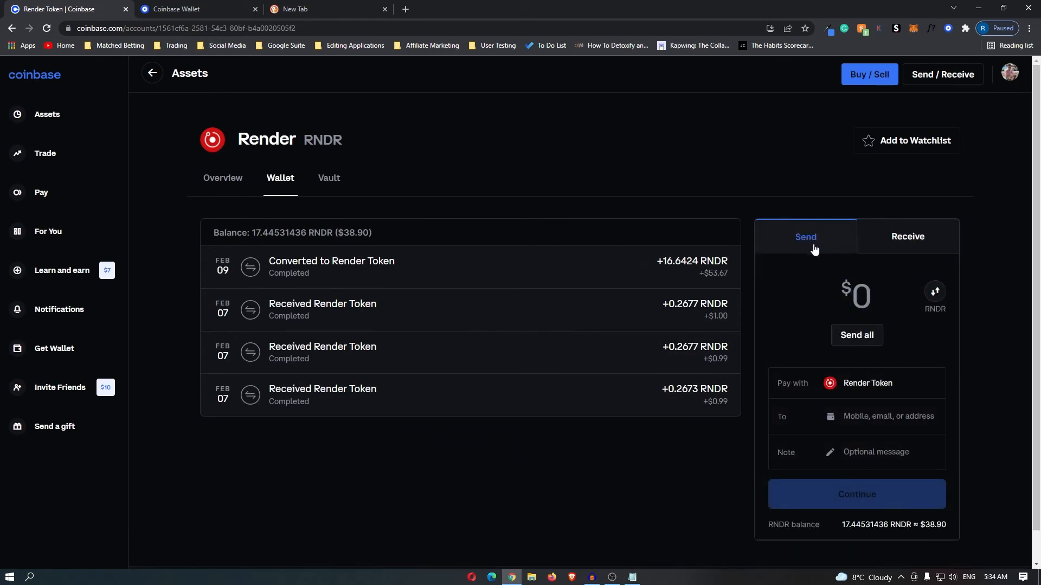
click(193, 9)
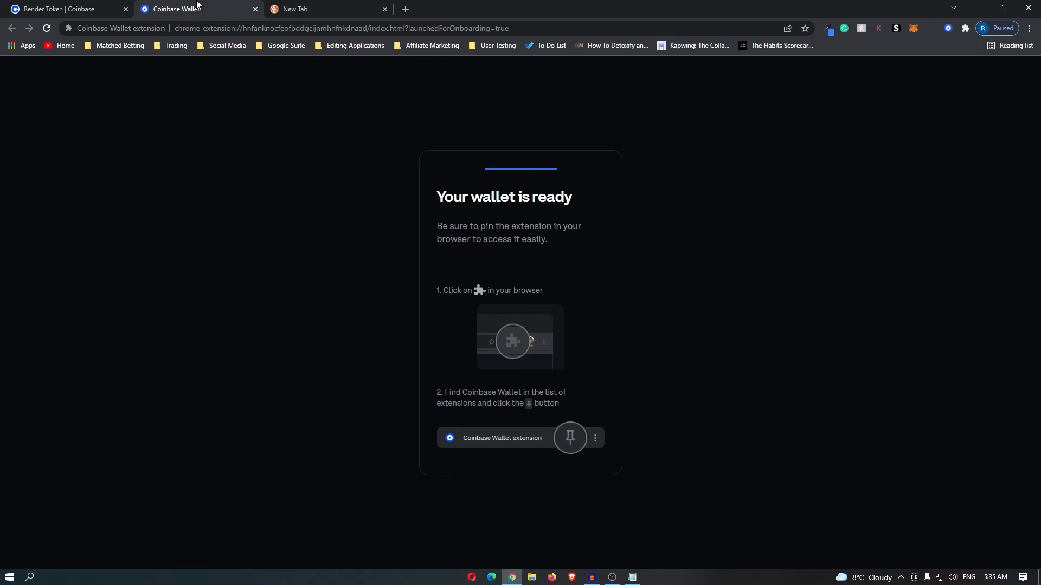
click(255, 9)
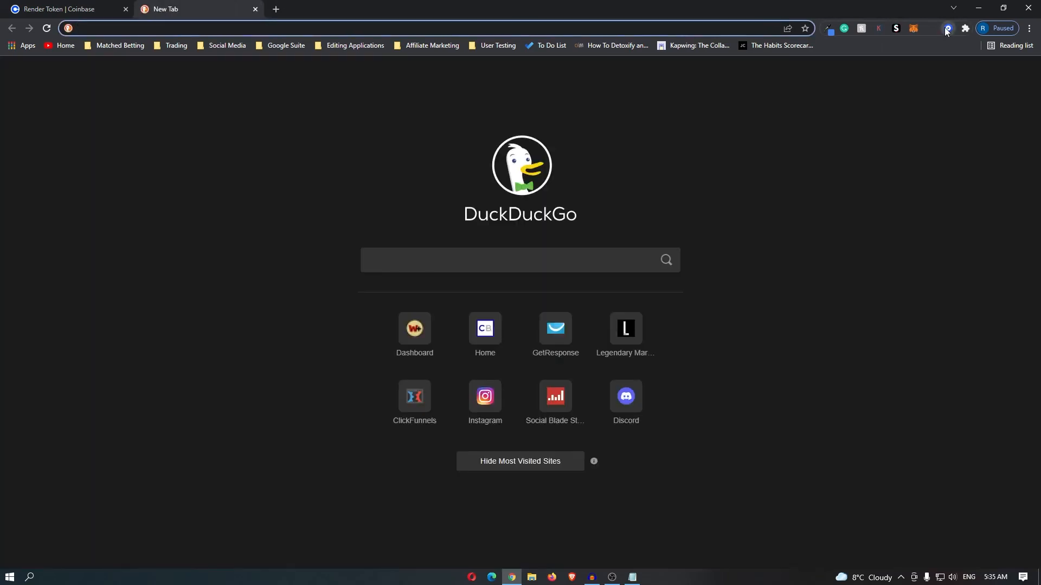
Reopen the Coinbase Wallet extension popup showing the receive address and QR code
click(947, 28)
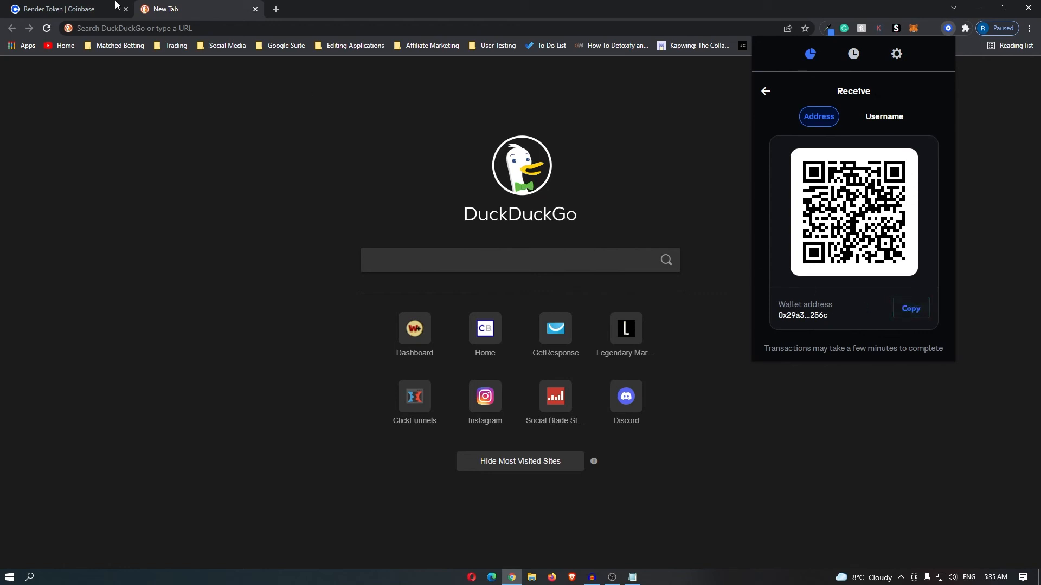
Fill the Render send form with the wallet's 0x29a3...256c address and a $10 amount
click(59, 9)
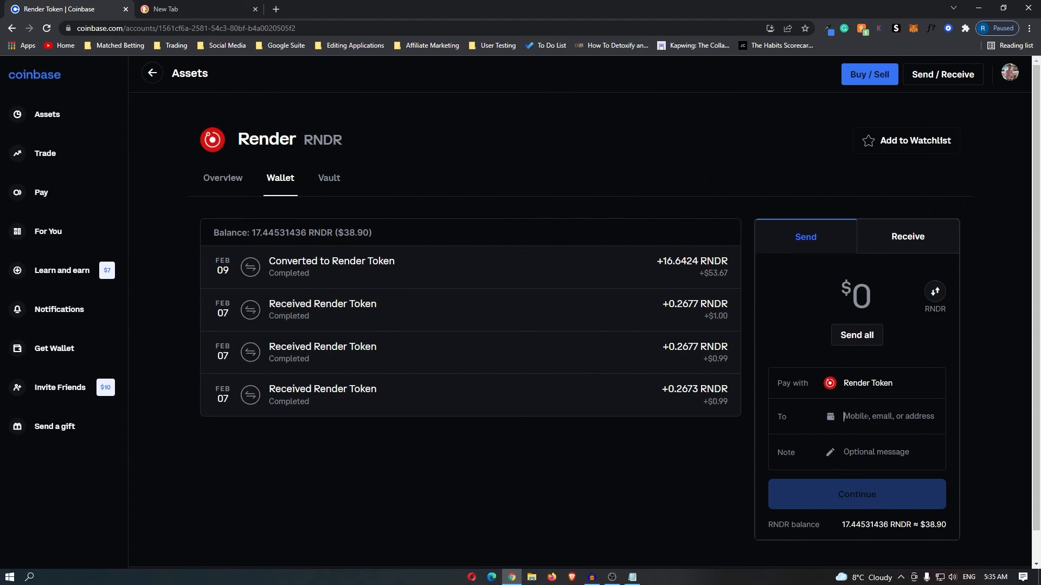
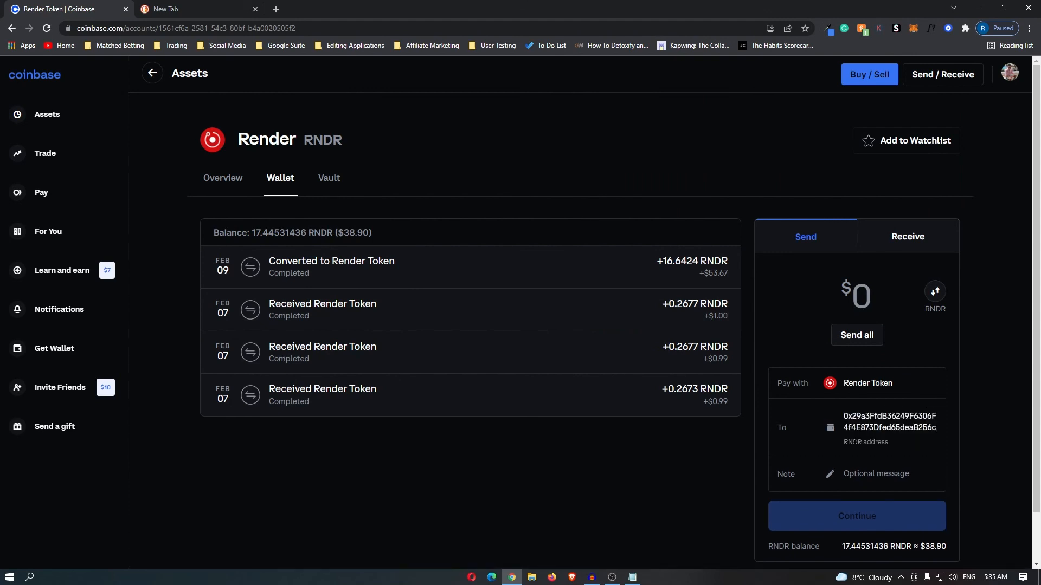
mouse_move(874, 345)
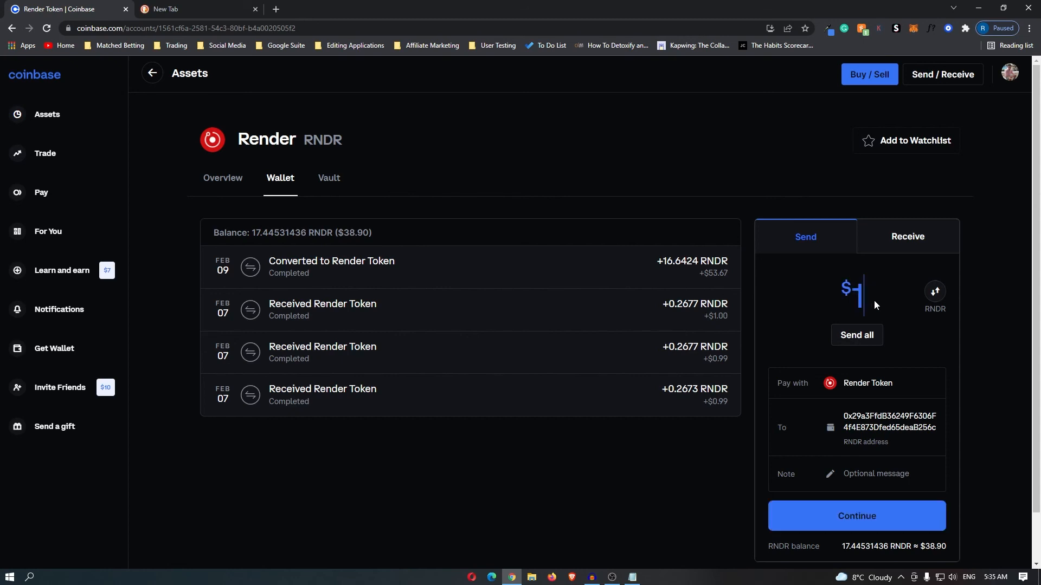
text(0)
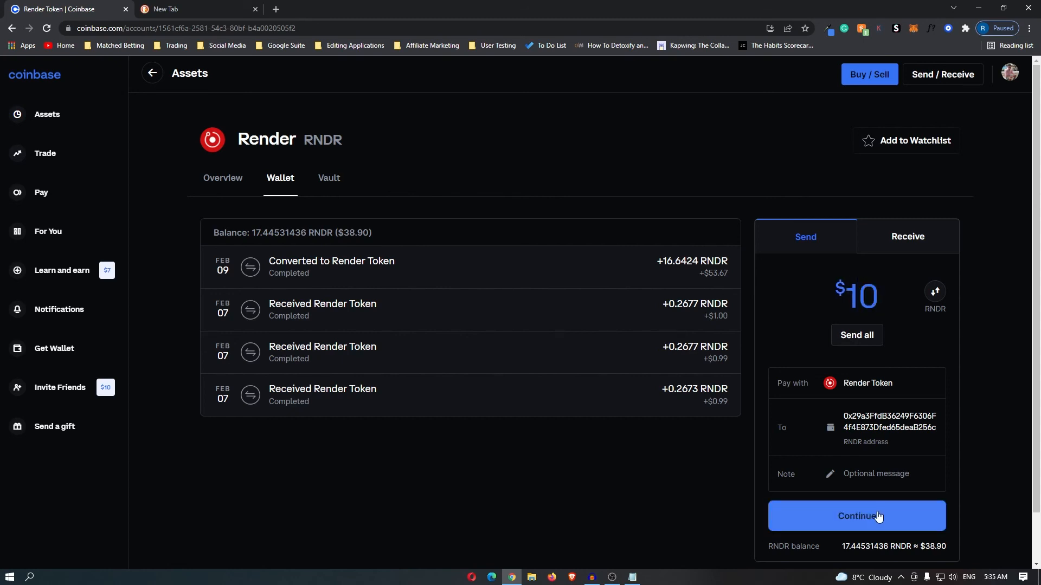
mouse_move(968, 384)
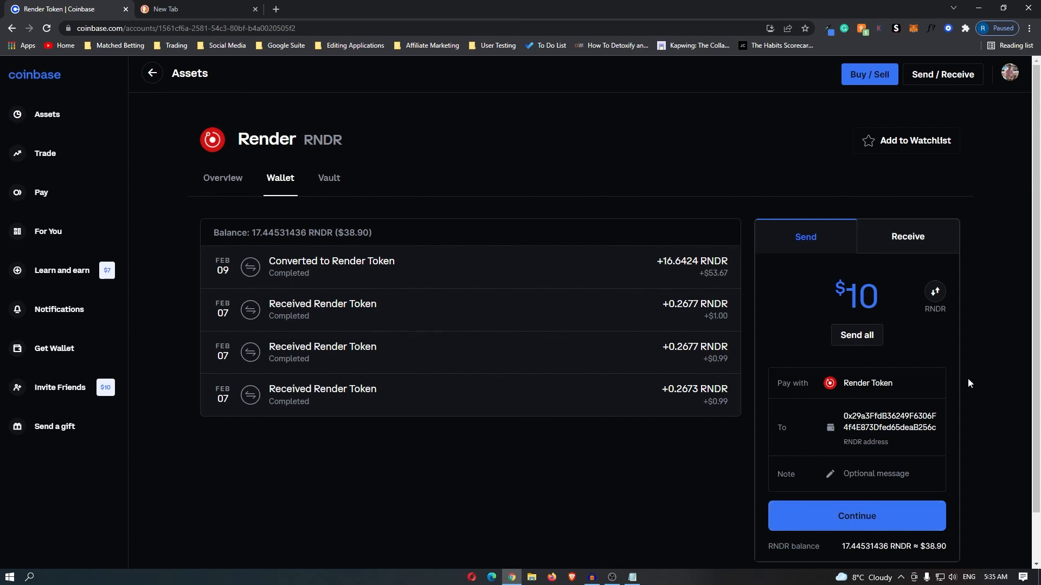
click(193, 8)
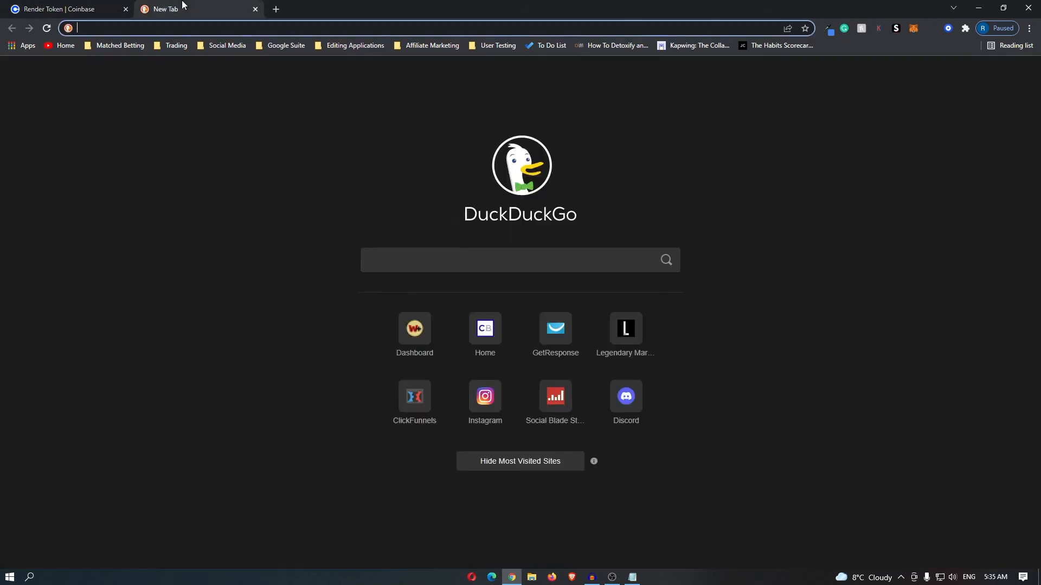
mouse_move(920, 95)
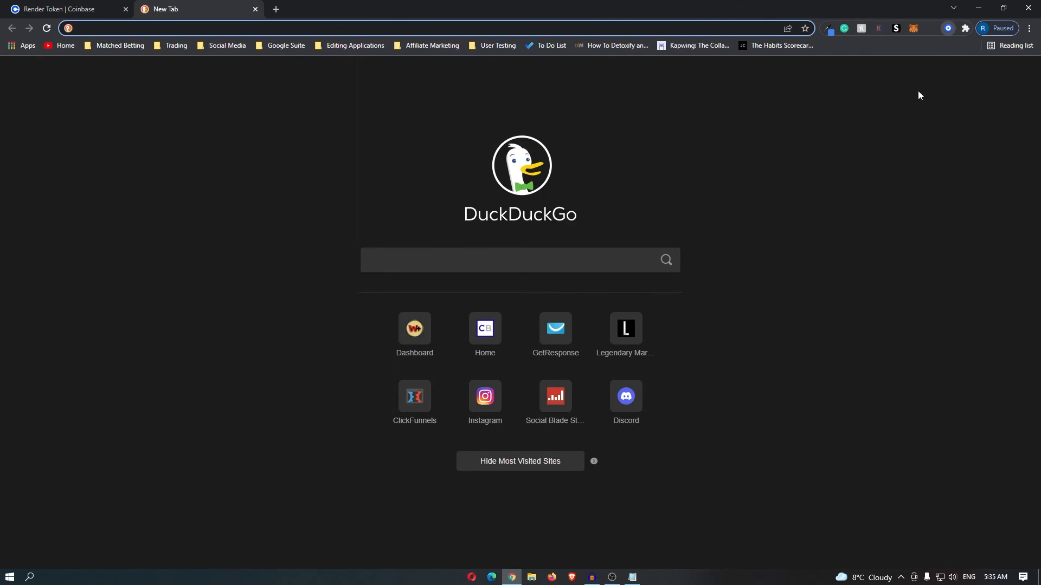